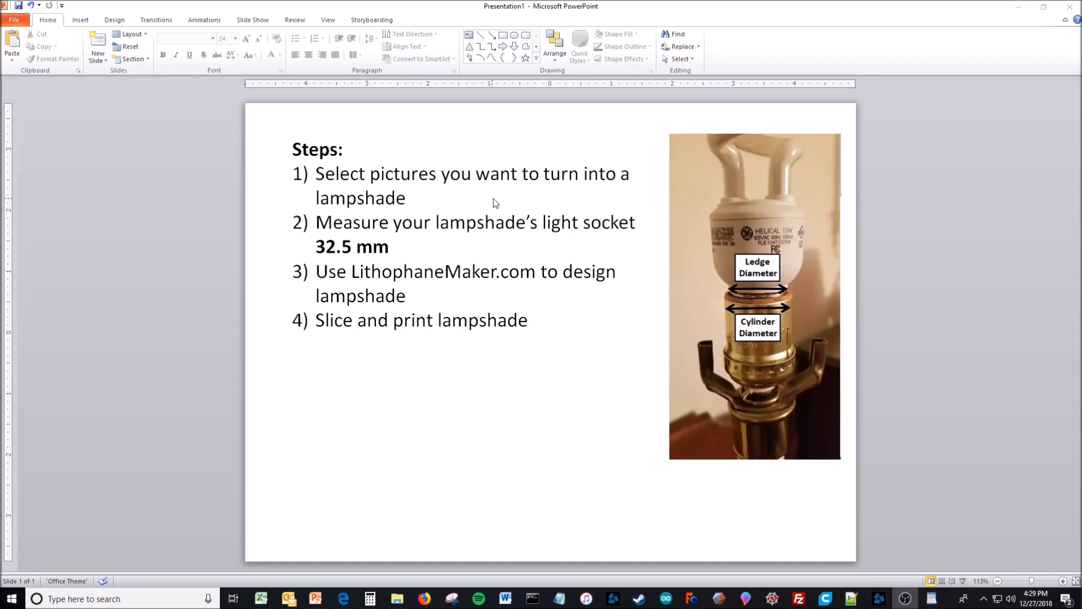
mouse_move(781, 328)
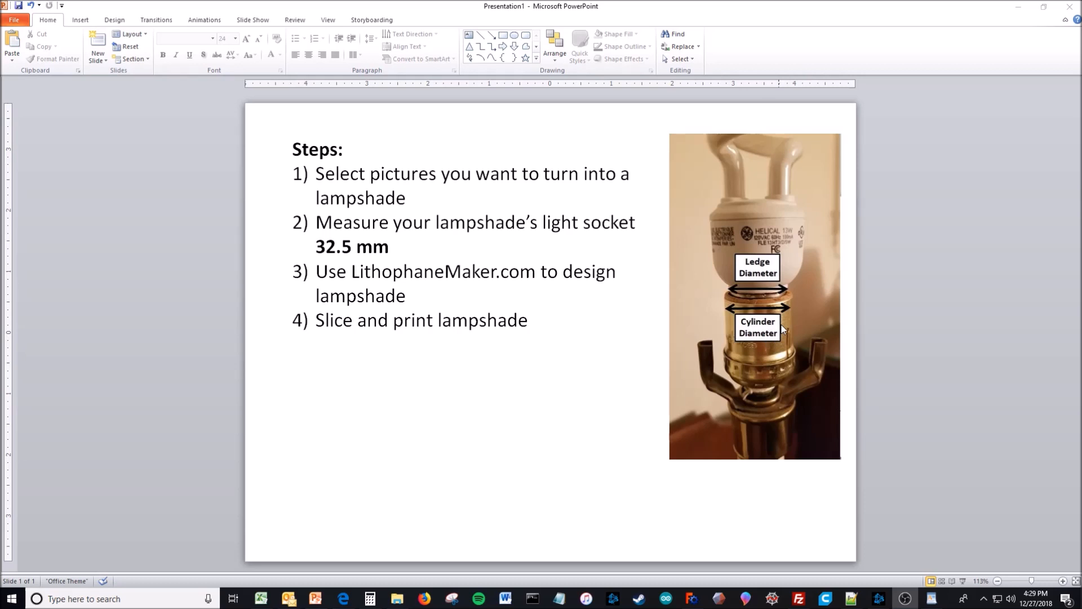
mouse_move(335, 256)
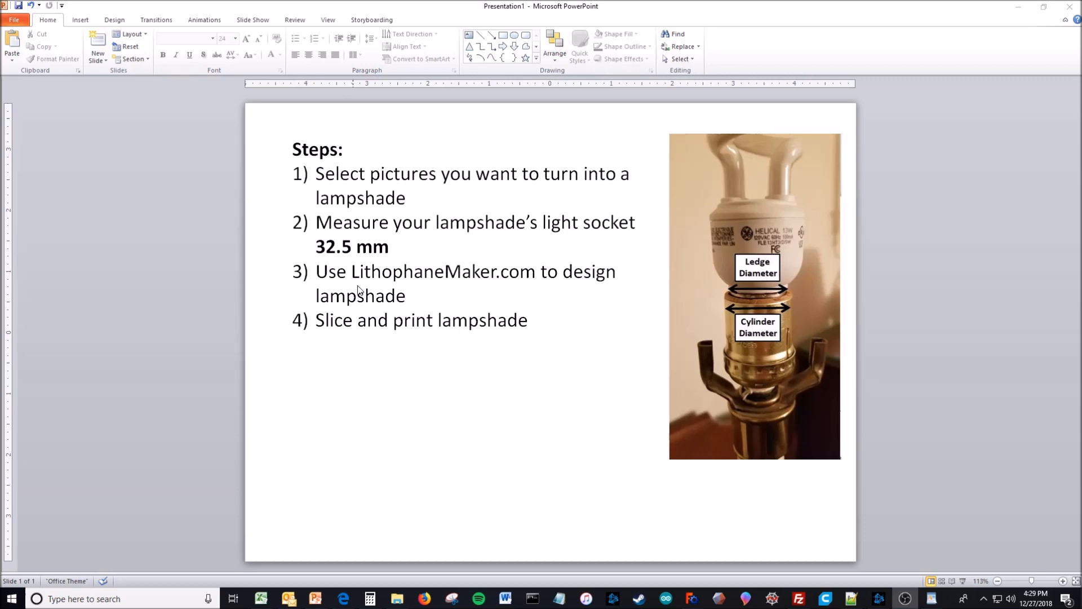
Review the lamp maker's Clamp Interface parameters and cylinder radius 16.2 mm, alongside Calculator
left_click(343, 598)
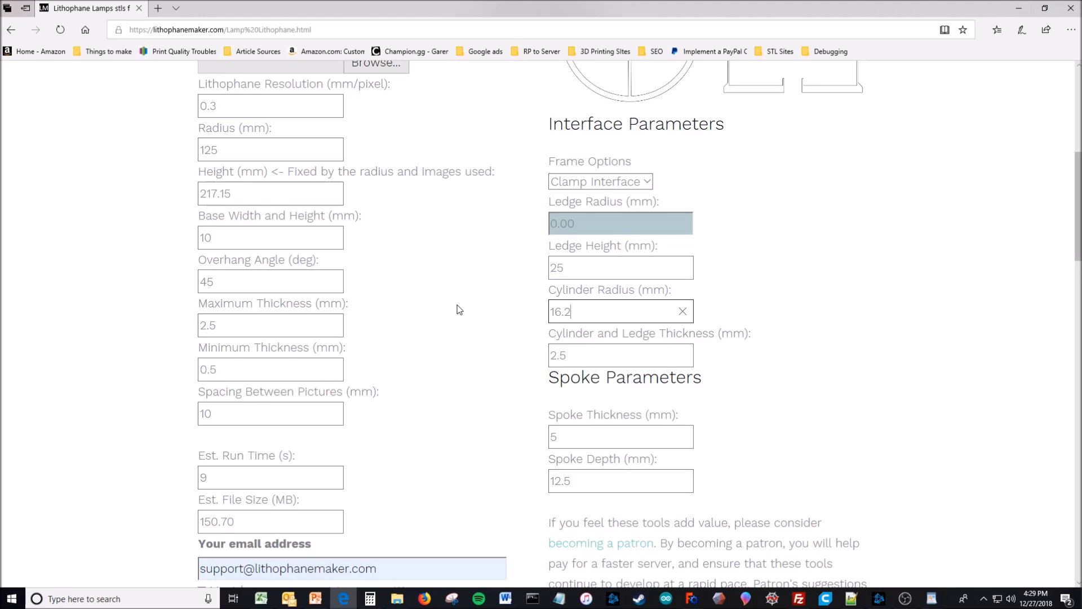
scroll("down", 3)
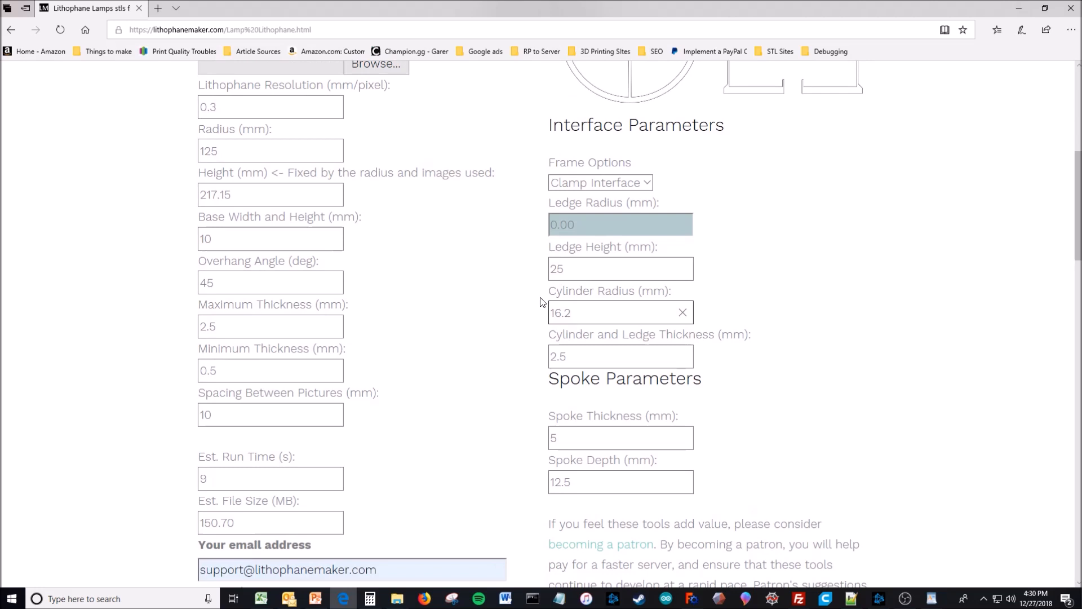
mouse_move(537, 295)
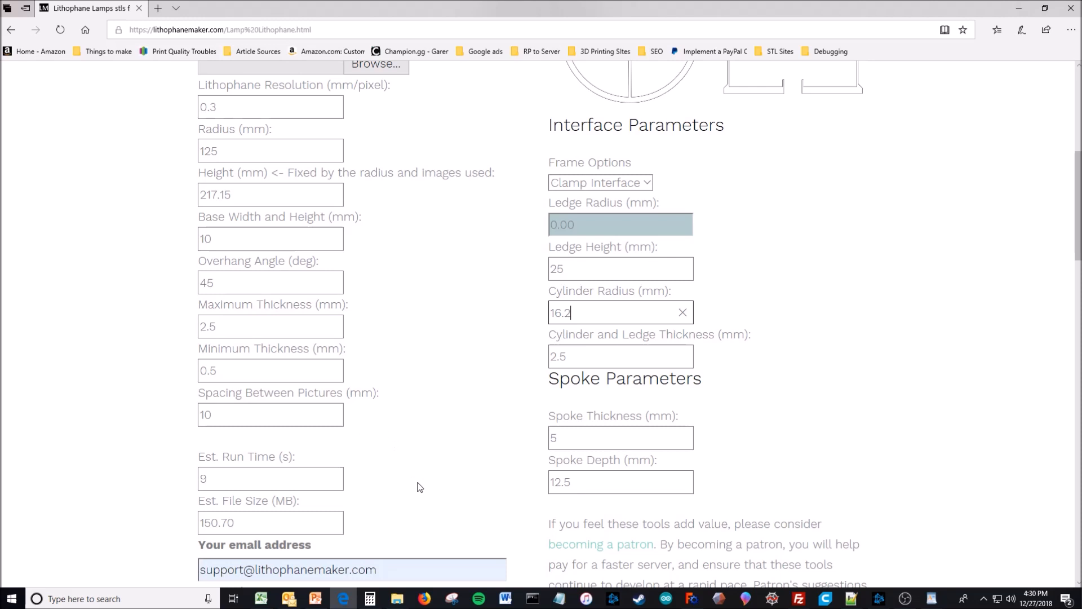
left_click(369, 598)
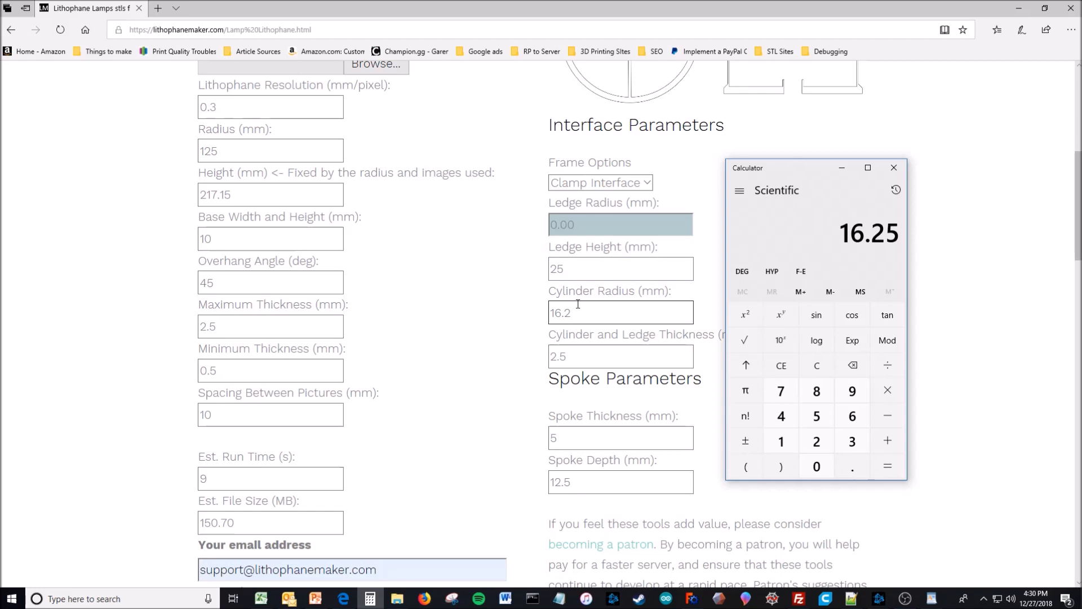
mouse_move(548, 293)
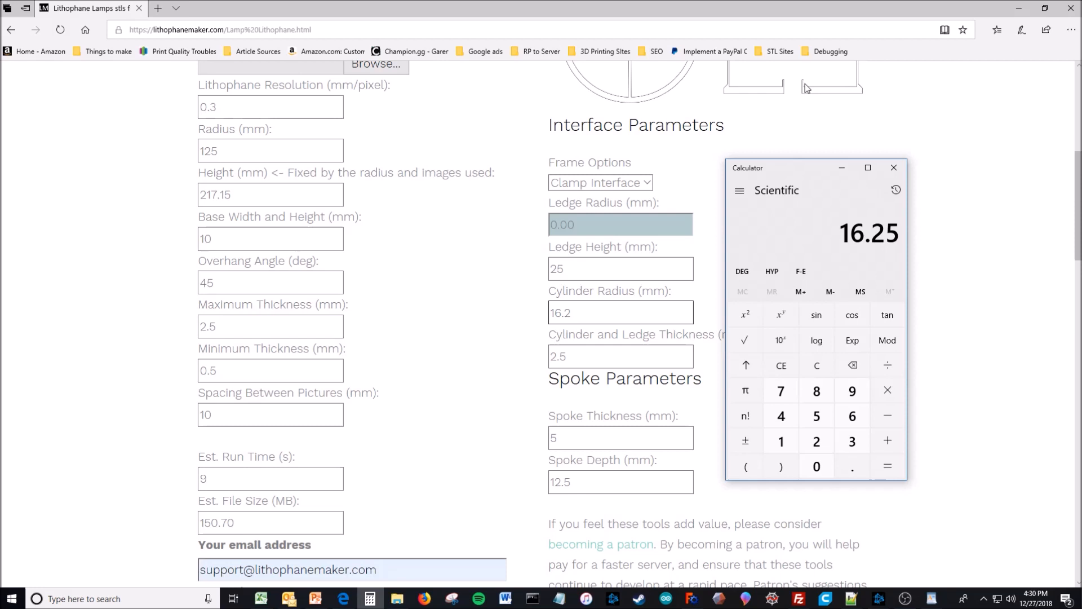
mouse_move(784, 90)
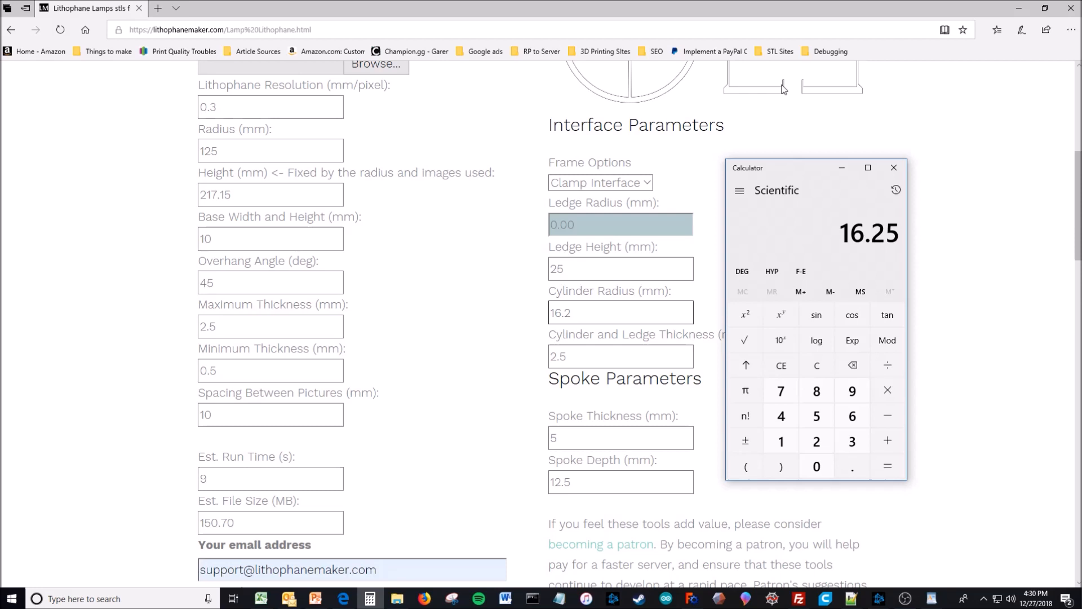
mouse_move(599, 304)
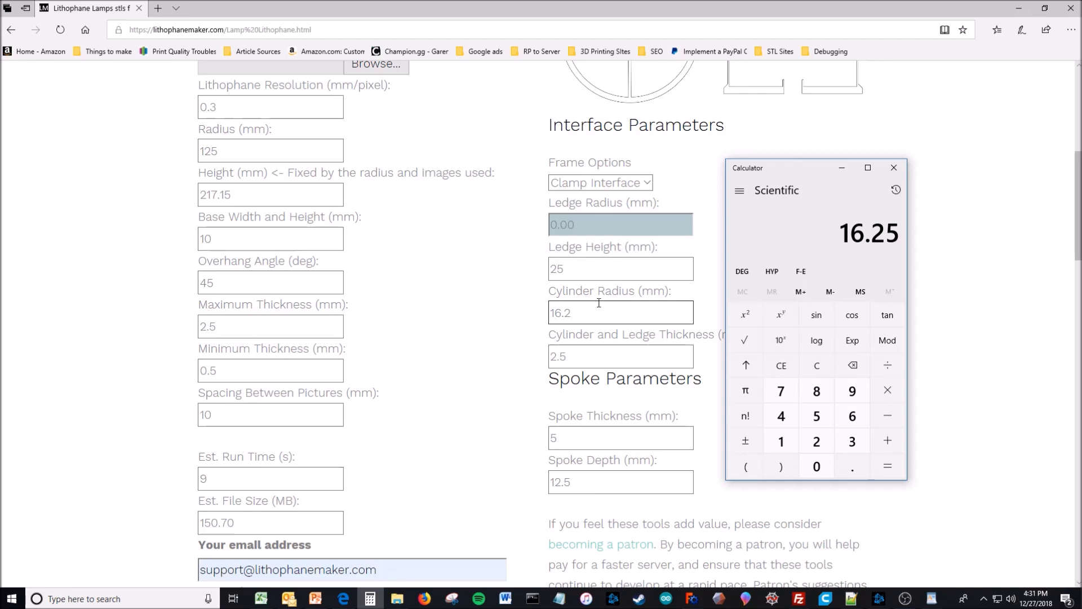
mouse_move(619, 305)
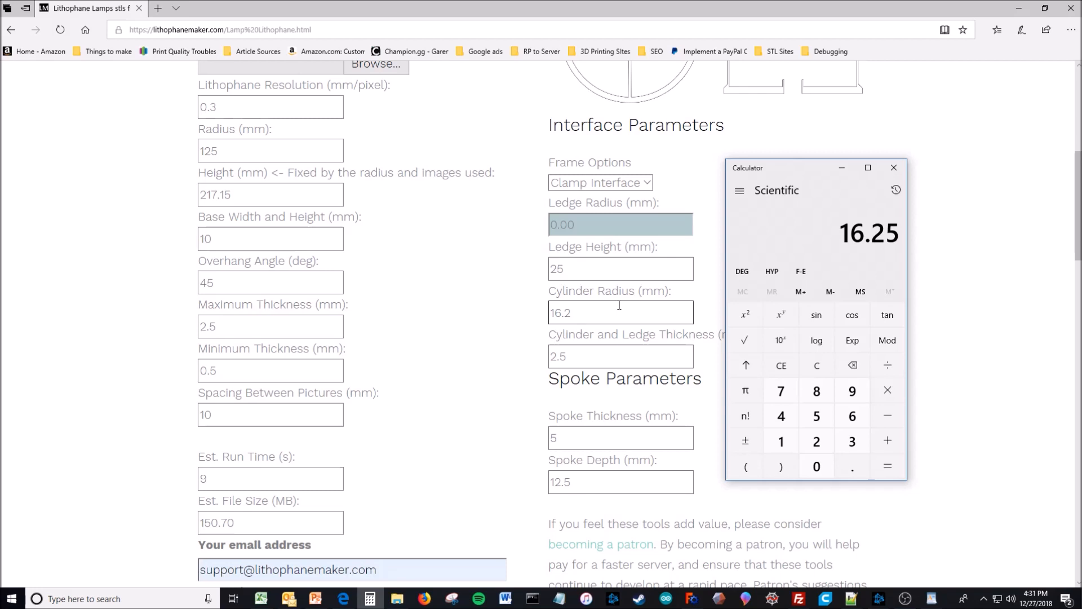
Check the PowerPoint slide, then return to the lamp maker page with its labelled schematics
left_click(316, 599)
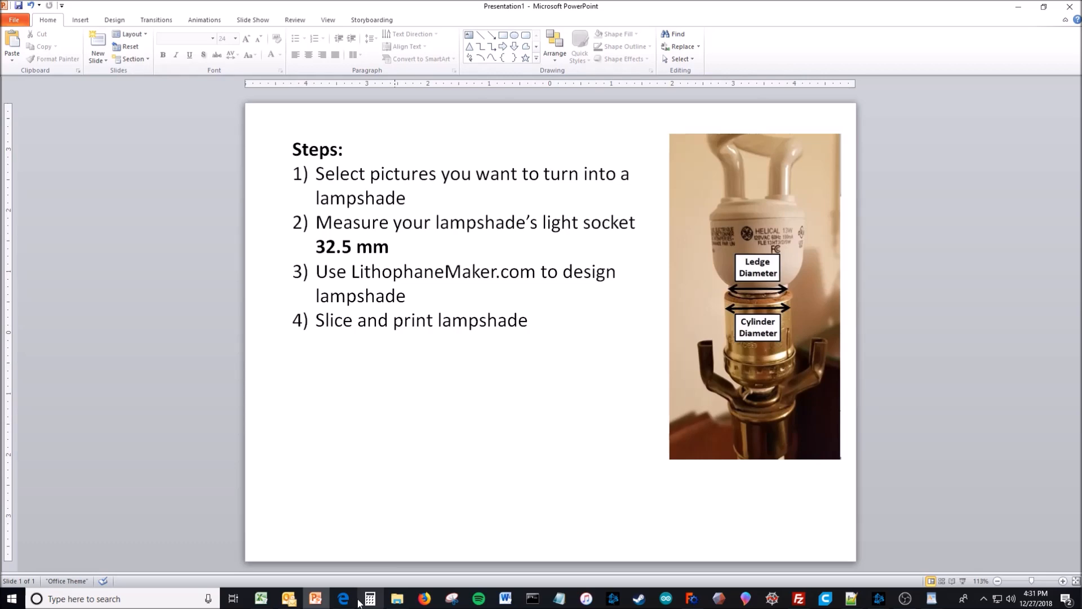
left_click(343, 599)
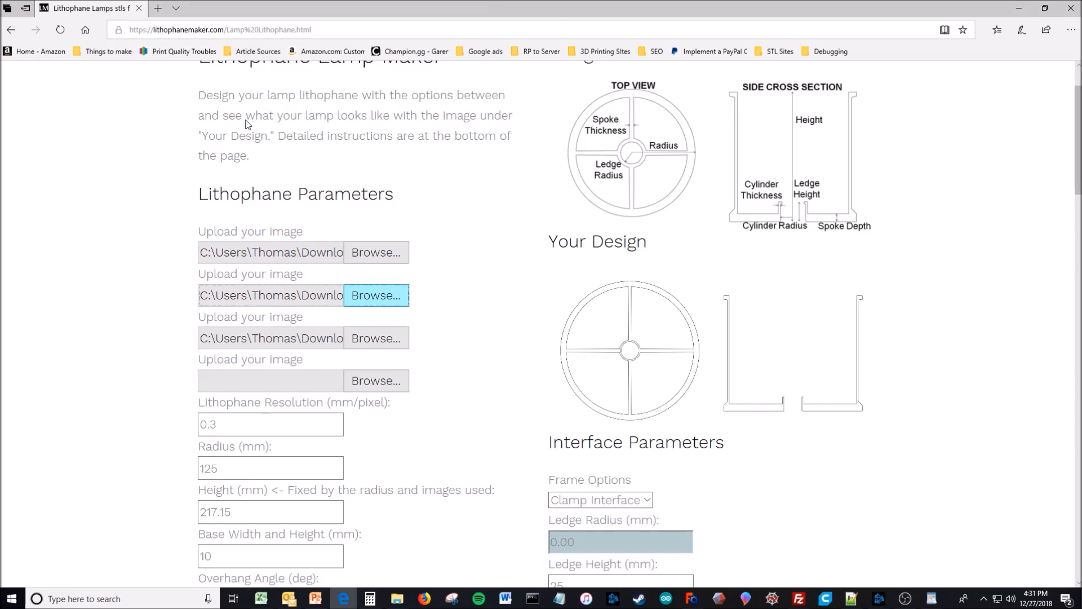
Generate the clamp-interface lampshade STL with Create .stl and accept the download prompt
scroll("down", 3)
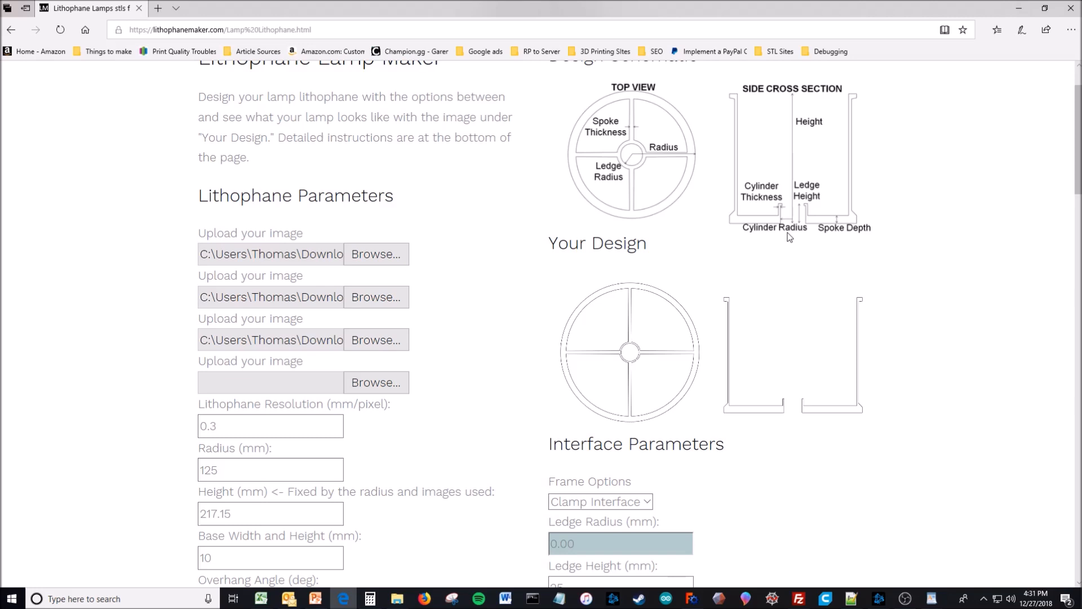
scroll("down", 3)
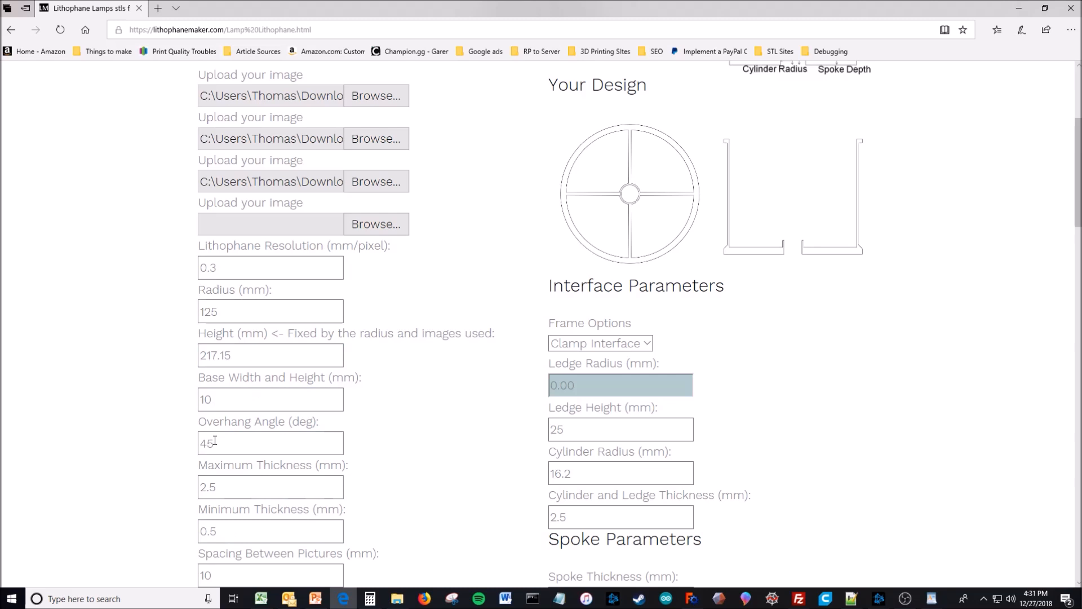
scroll("down", 3)
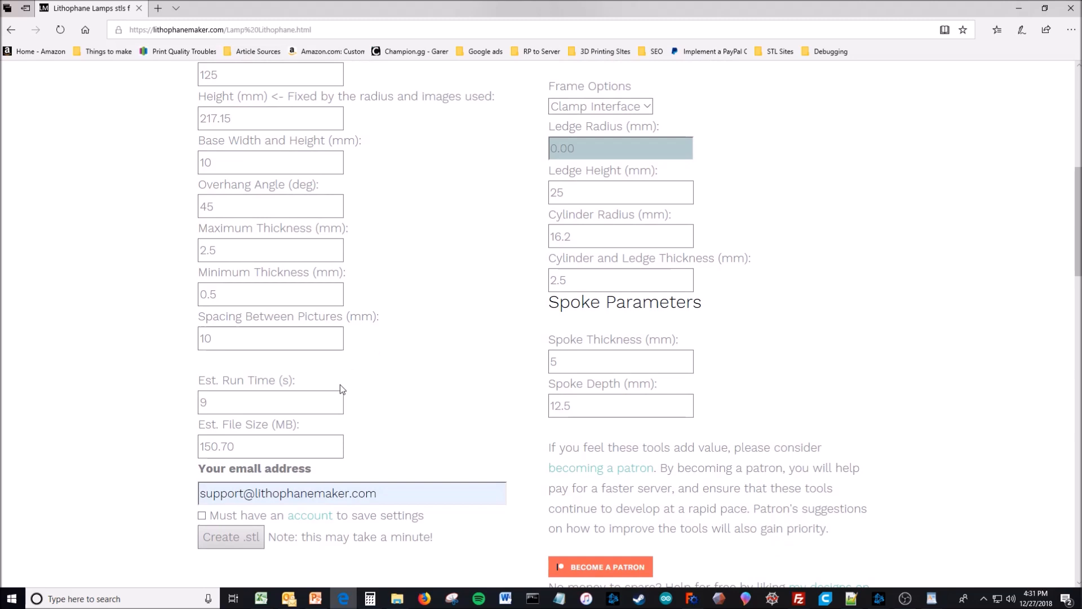
left_click(230, 537)
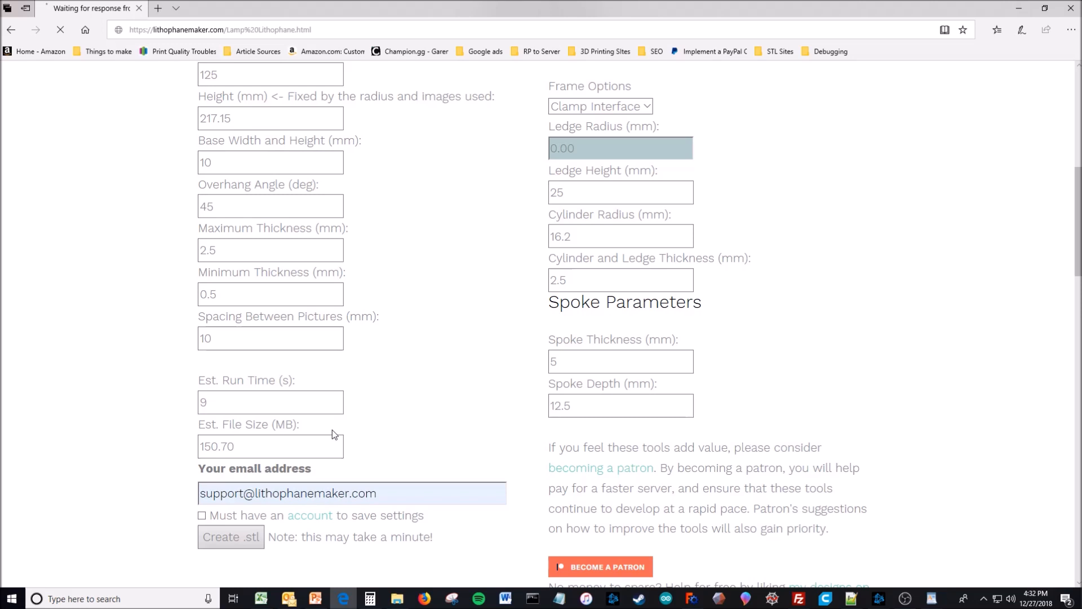
left_click(270, 402)
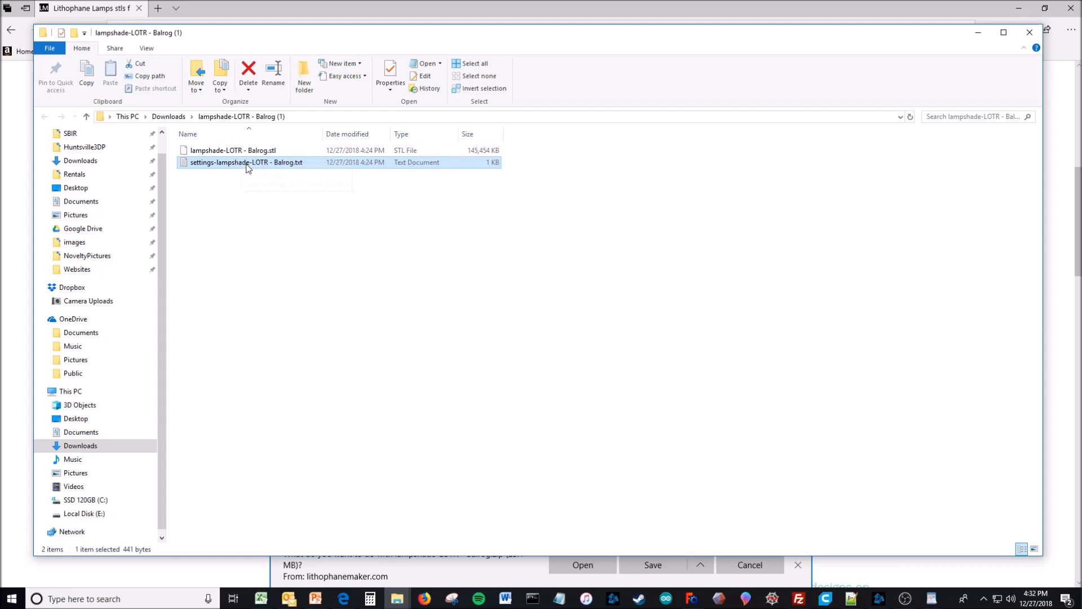
mouse_move(243, 164)
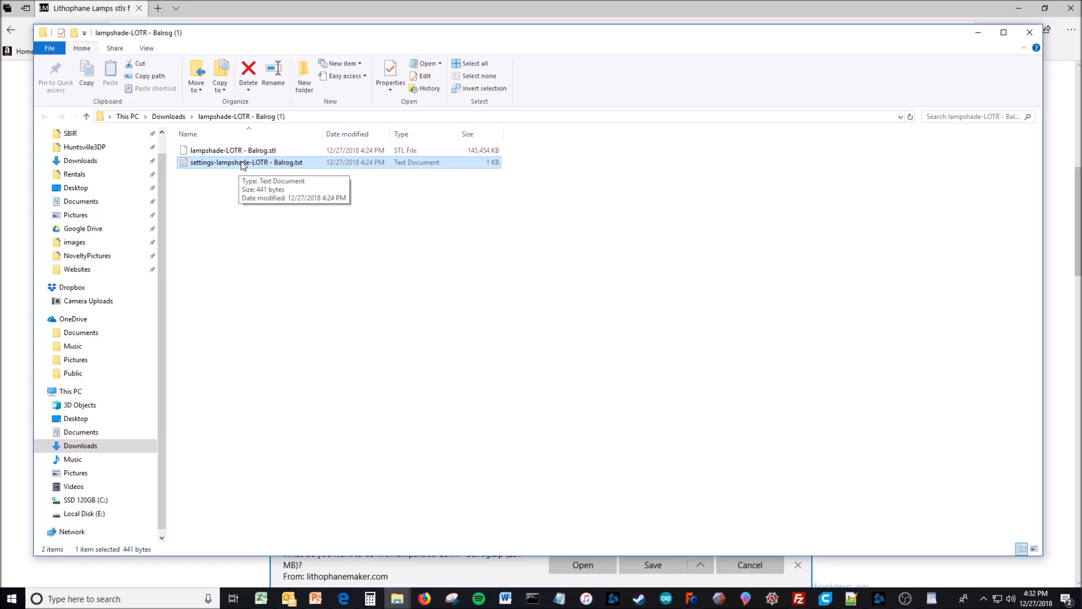
Read the downloaded lampshade settings text file in WordPad, then set it aside
right_click(246, 162)
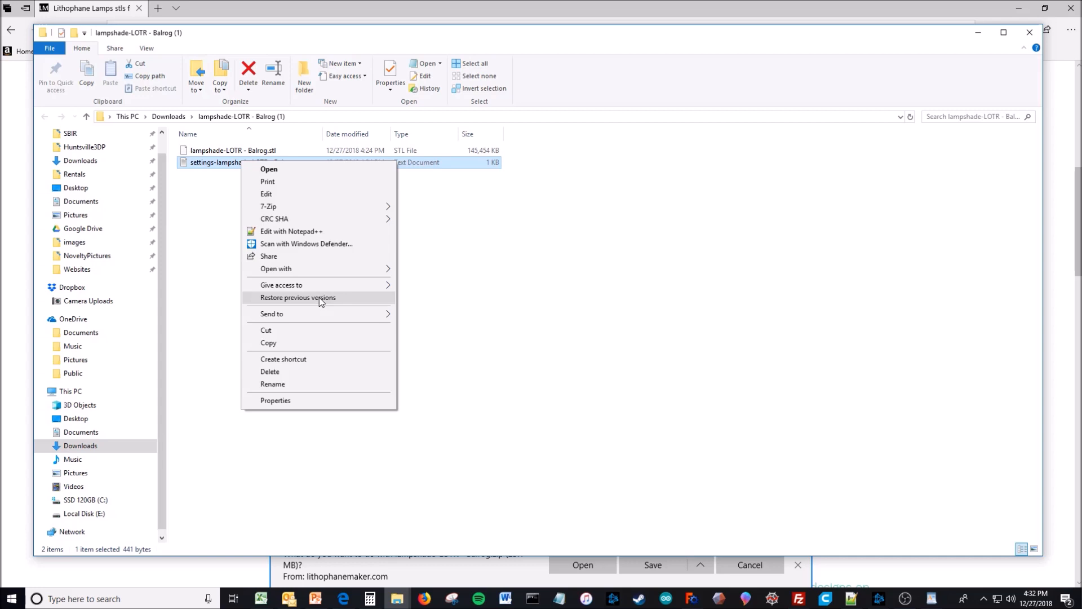
mouse_move(319, 302)
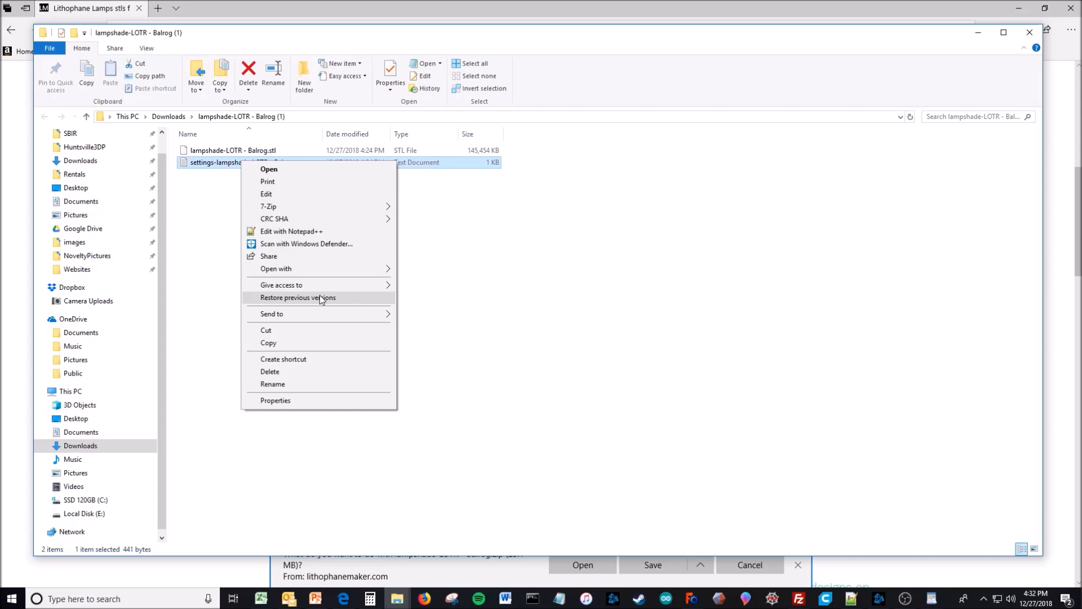
left_click(275, 268)
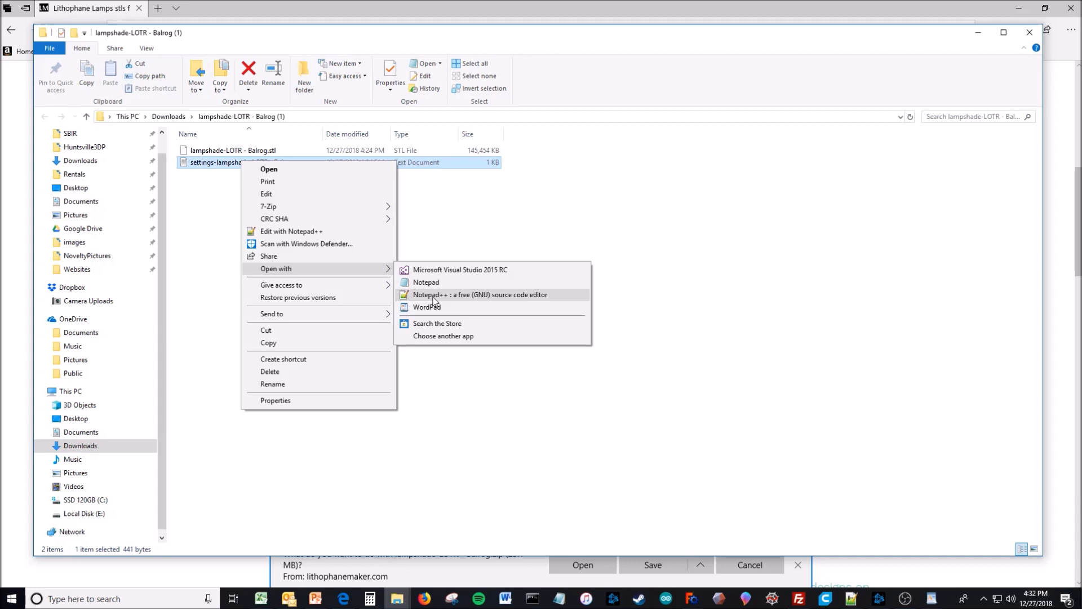
left_click(426, 306)
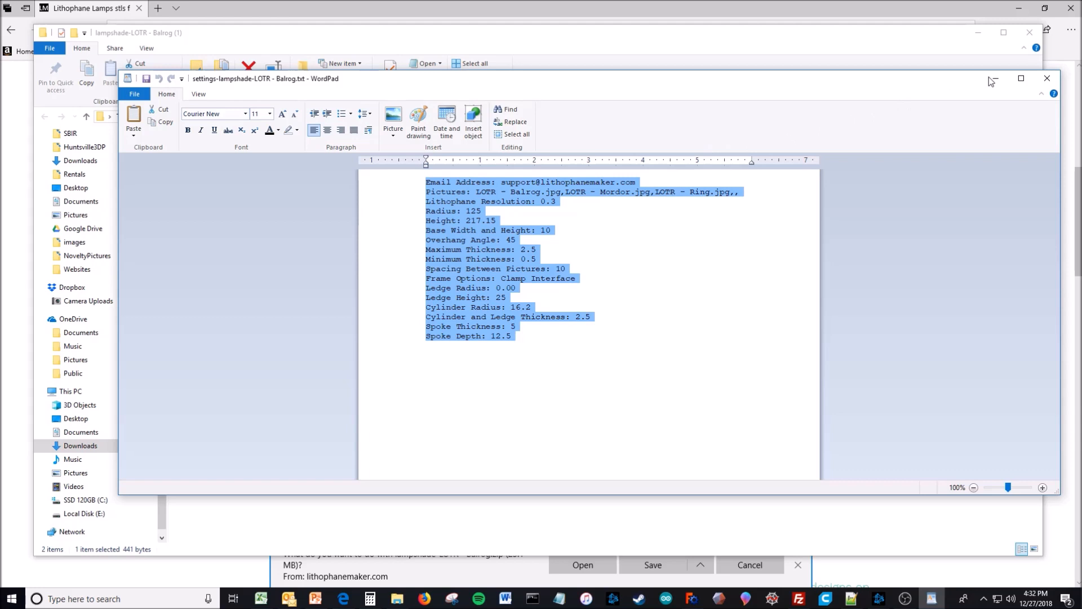
left_click(1046, 78)
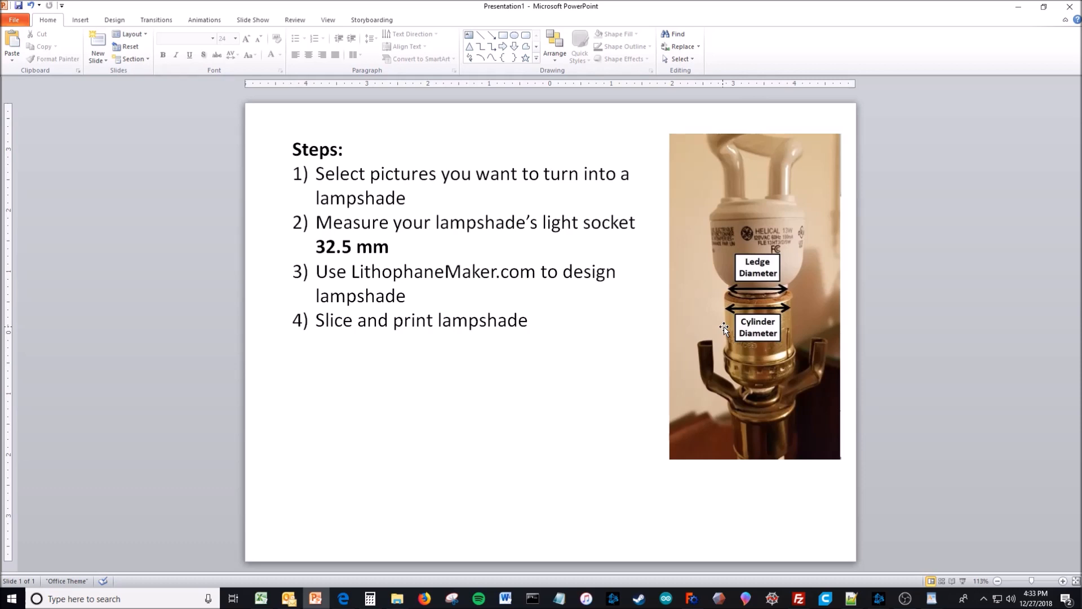
left_click(691, 599)
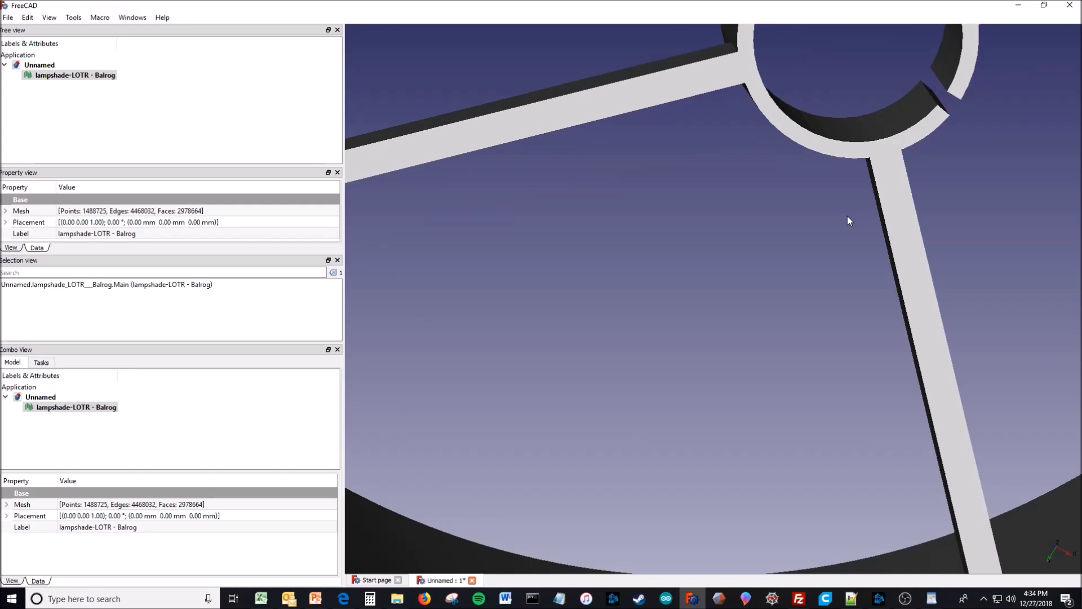
left_click(315, 598)
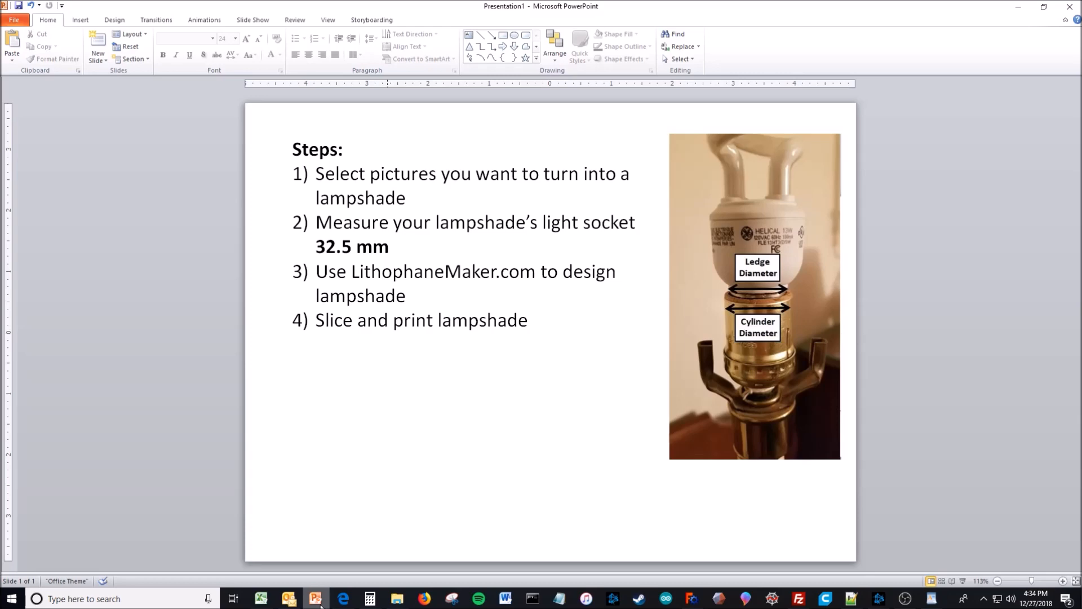
Switch to the LithophaneMaker site to view its 3D Printing tips page
left_click(343, 599)
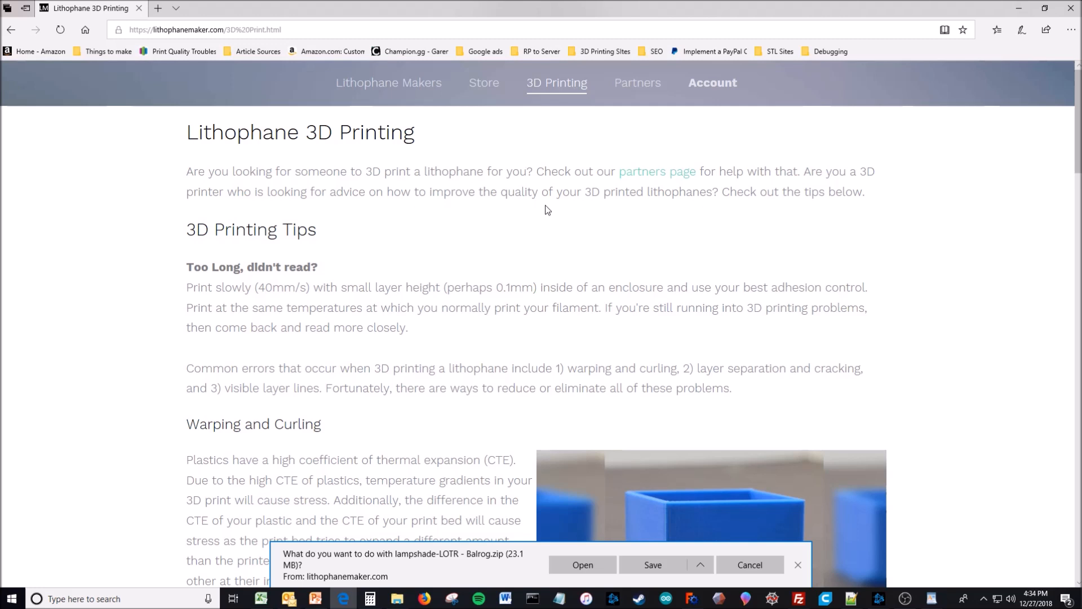
mouse_move(281, 270)
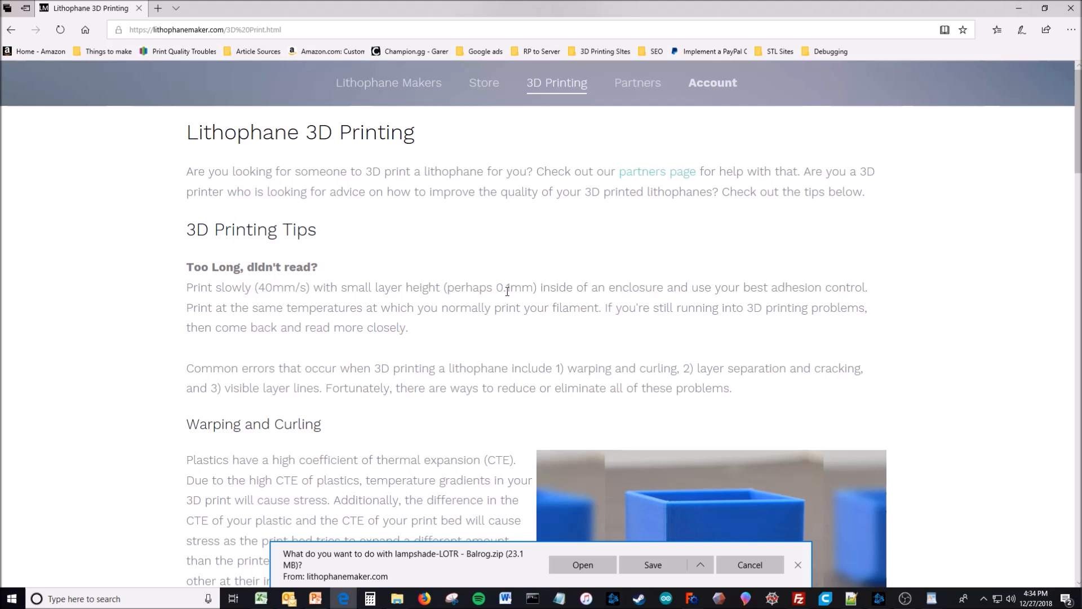
mouse_move(648, 291)
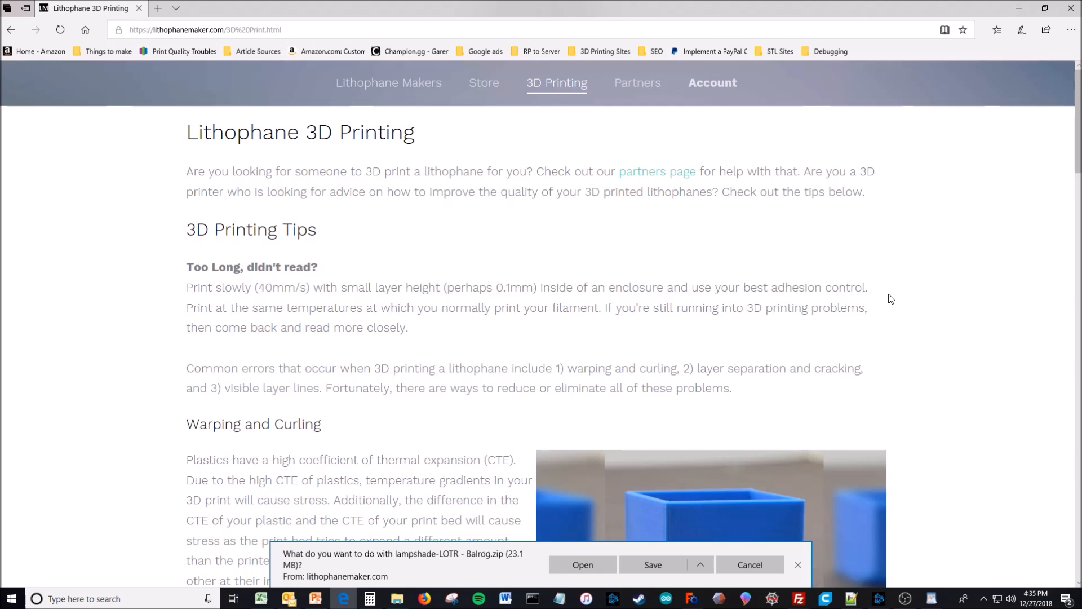
scroll("down", 3)
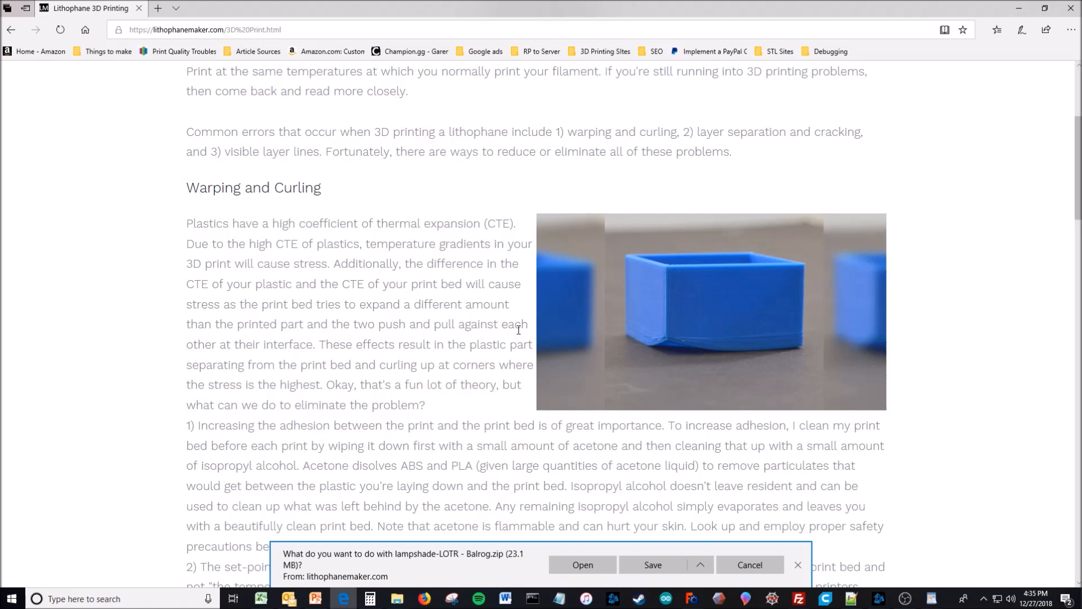
scroll("down", 3)
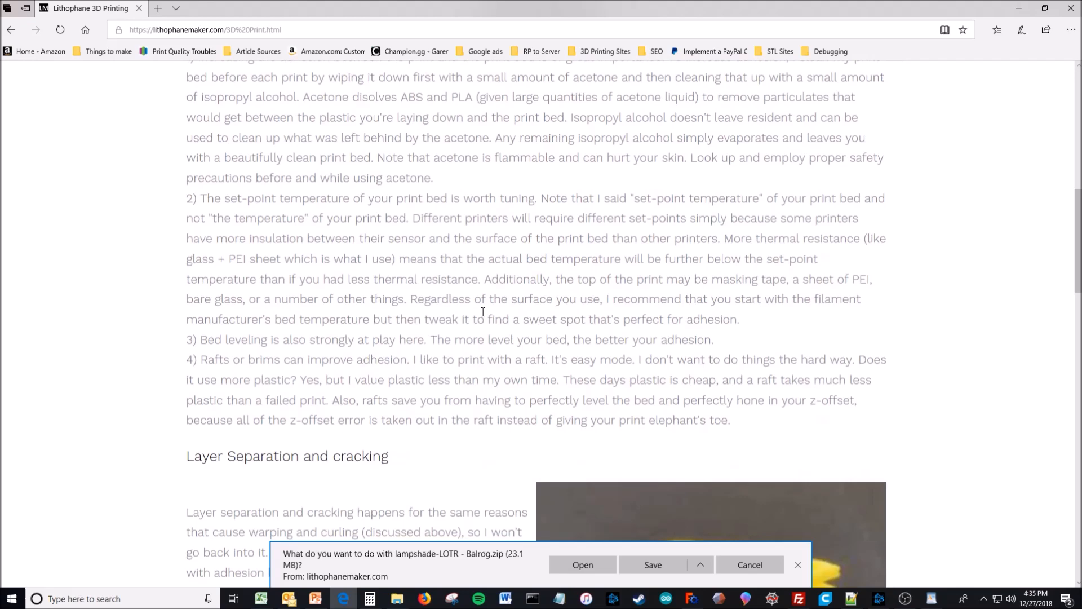
scroll("down", 3)
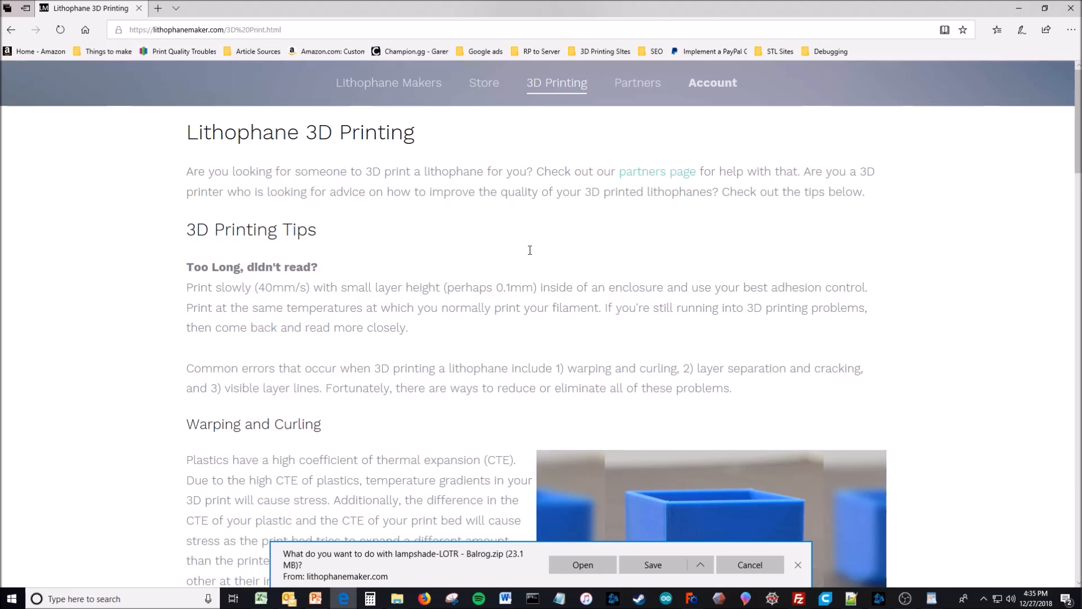
scroll("down", 3)
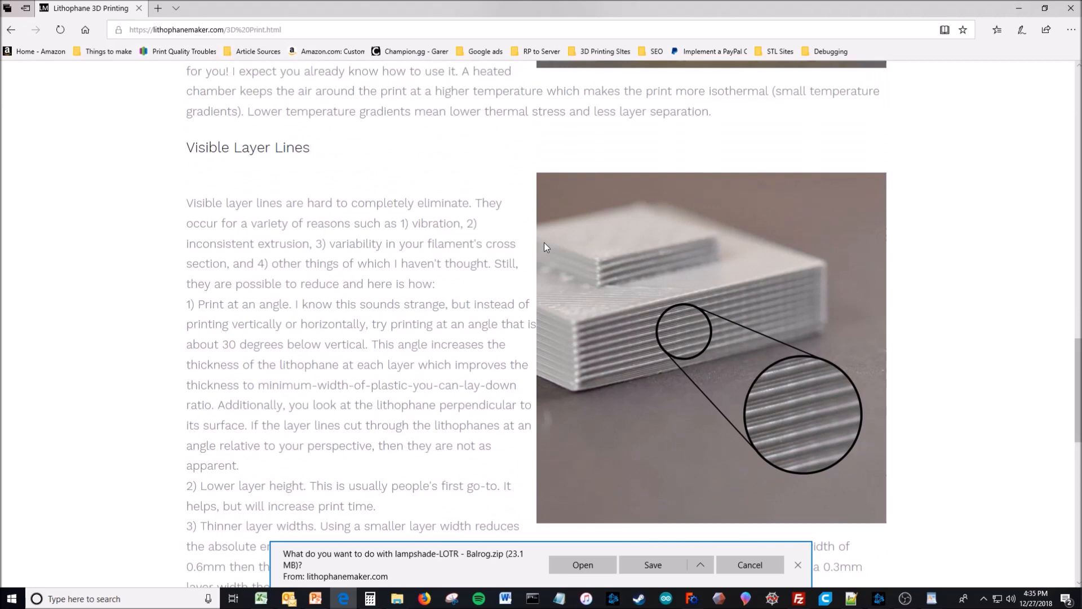
scroll("down", 3)
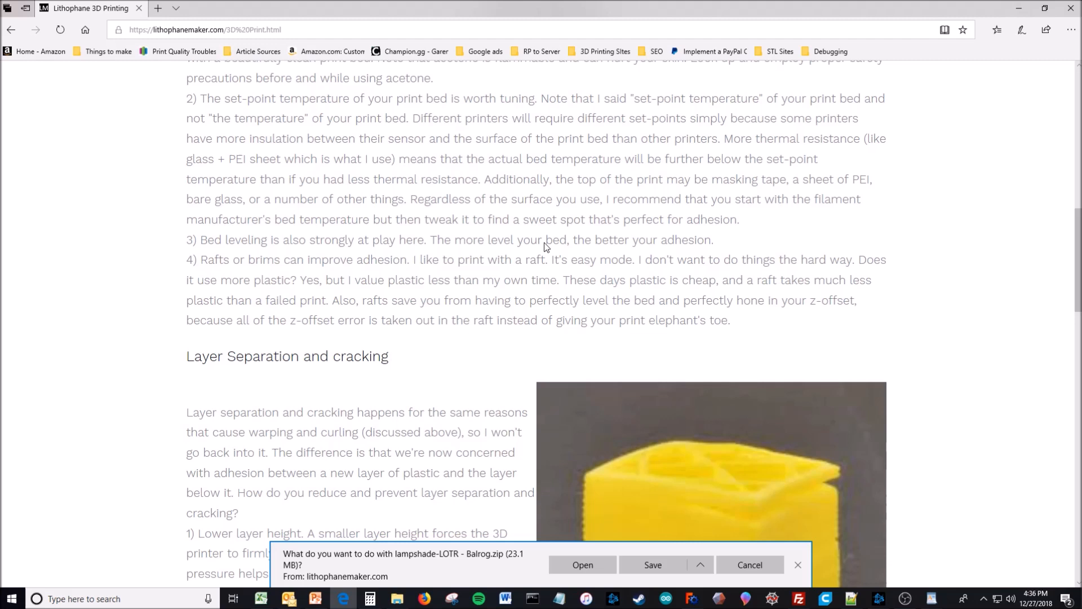
scroll("down", 3)
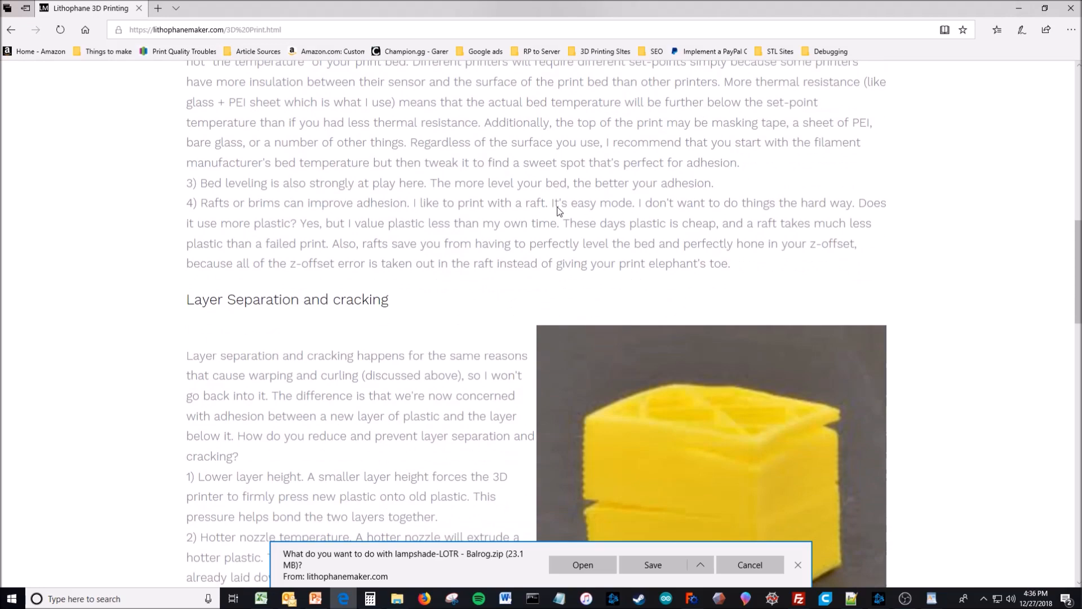
scroll("up", 3)
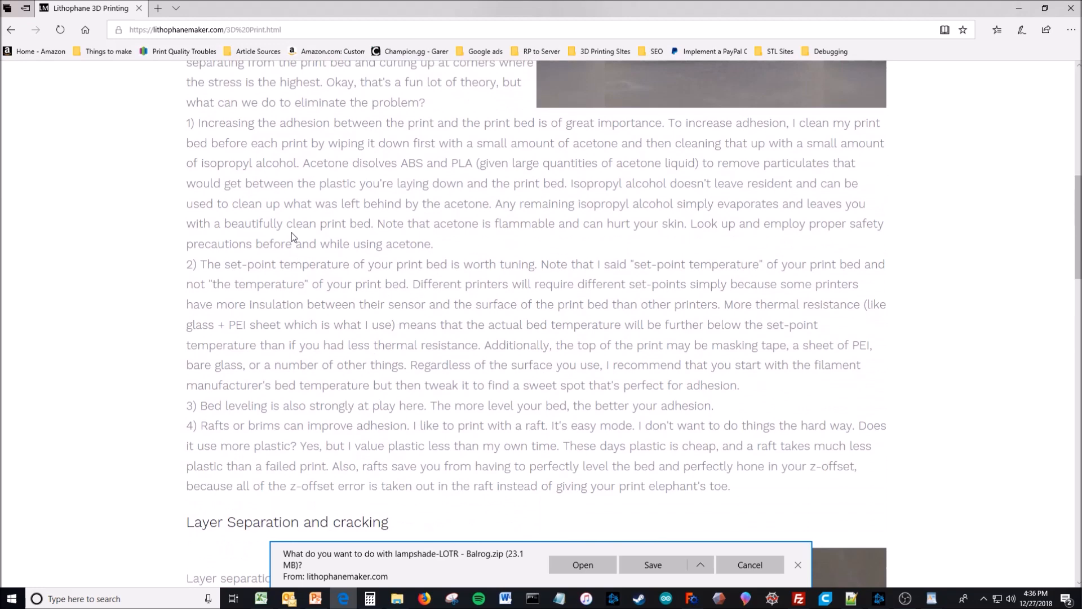
scroll("up", 3)
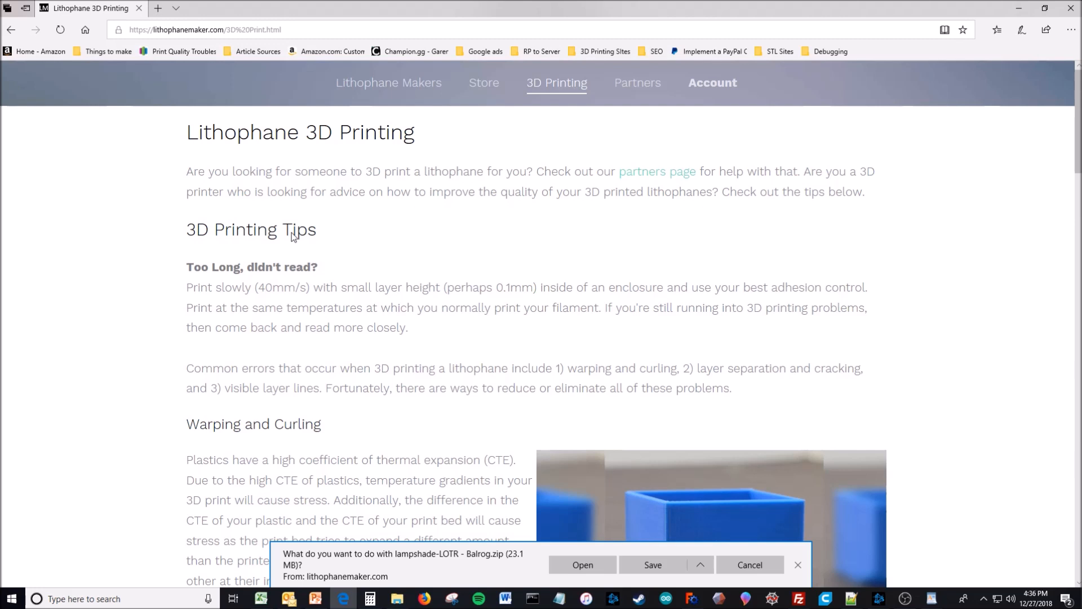
Browse the store's filament page, then open the lamp maker and focus Lithophane Resolution
left_click(483, 83)
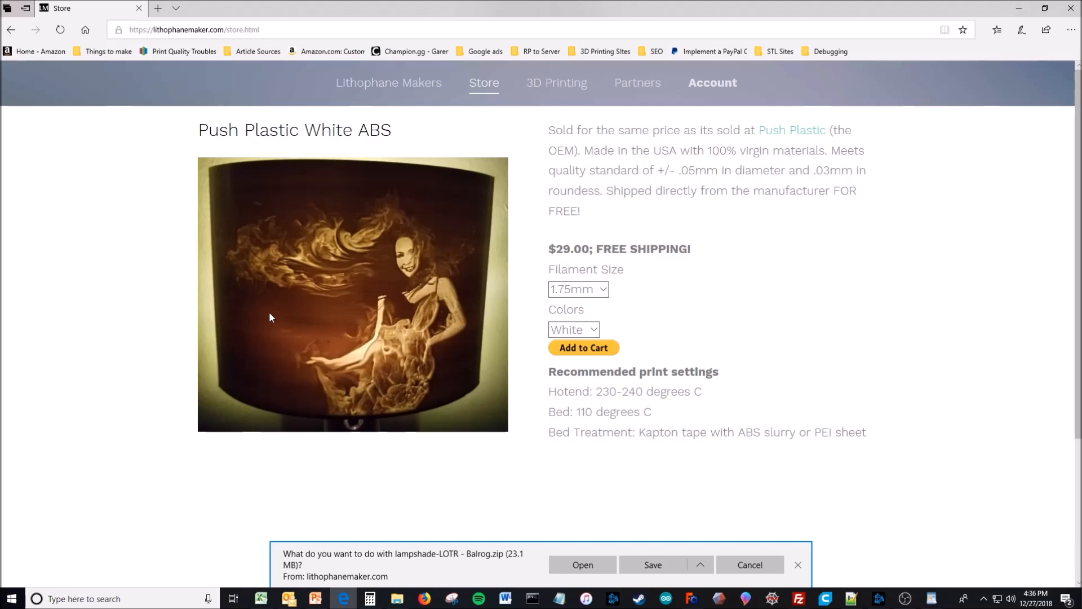
left_click(389, 82)
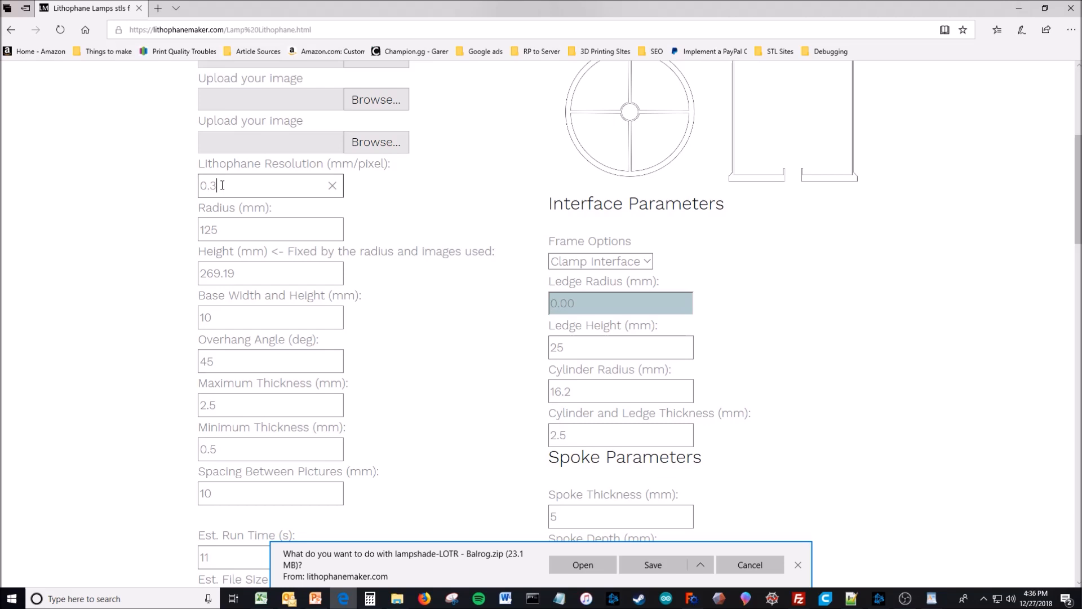
left_click(582, 565)
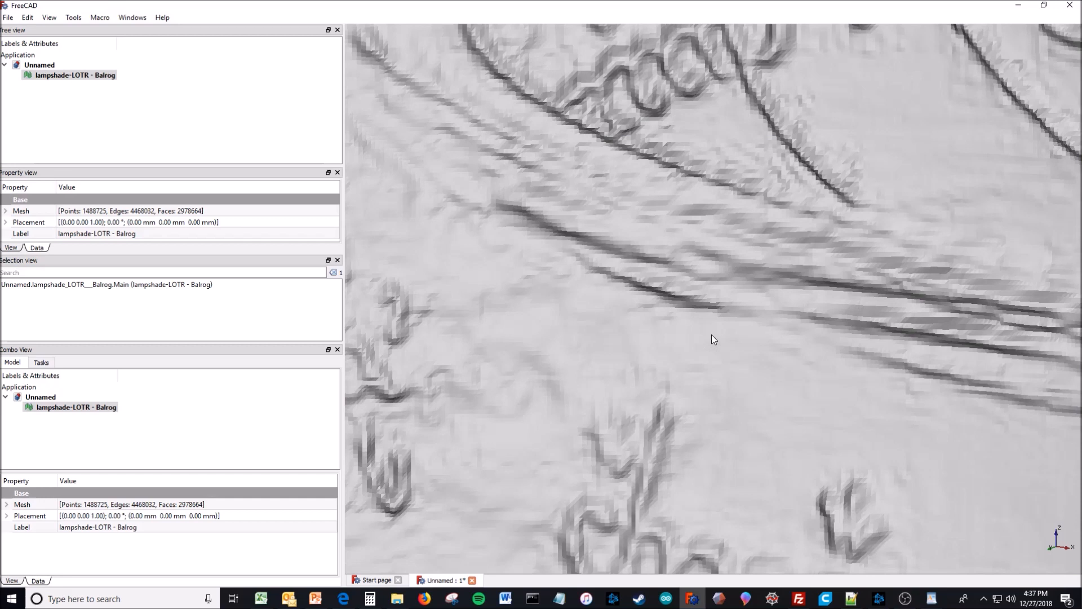
Inspect the Balrog lampshade mesh down to its triangles, then return to the lamp form
left_click(48, 17)
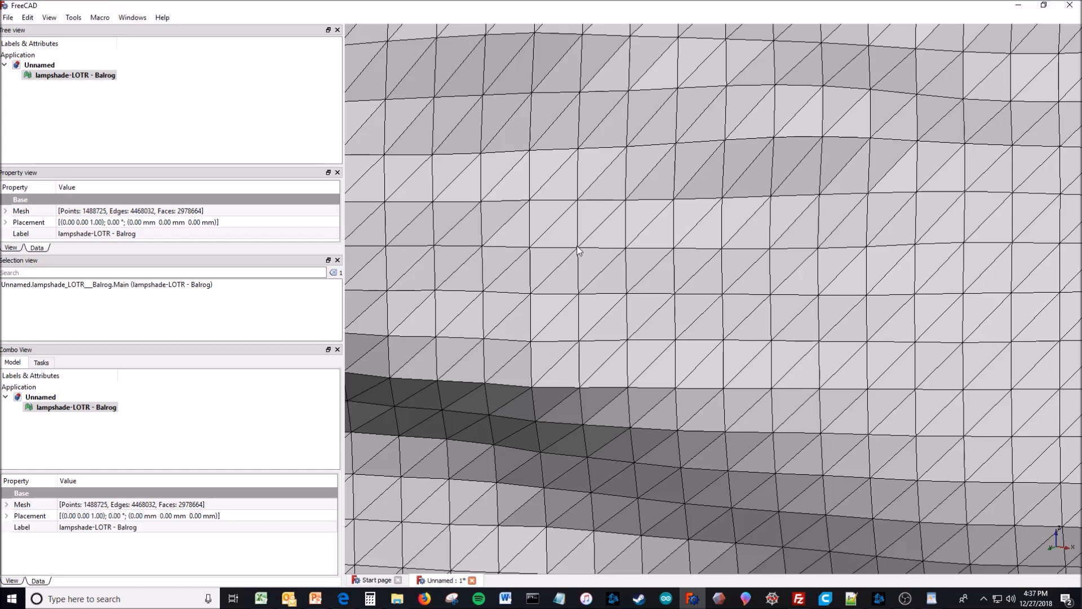
mouse_move(628, 250)
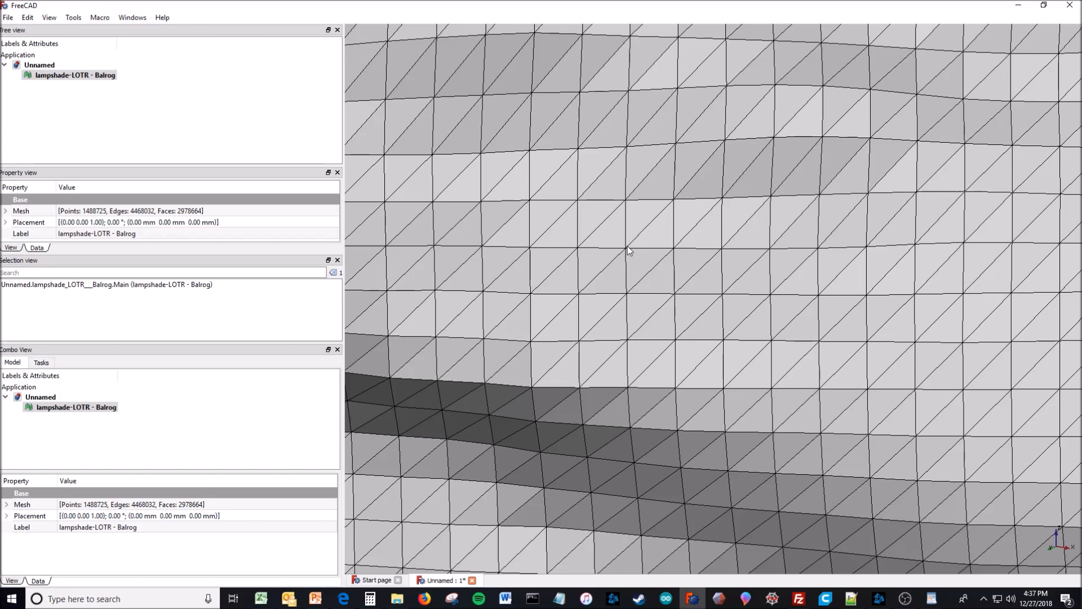
mouse_move(628, 210)
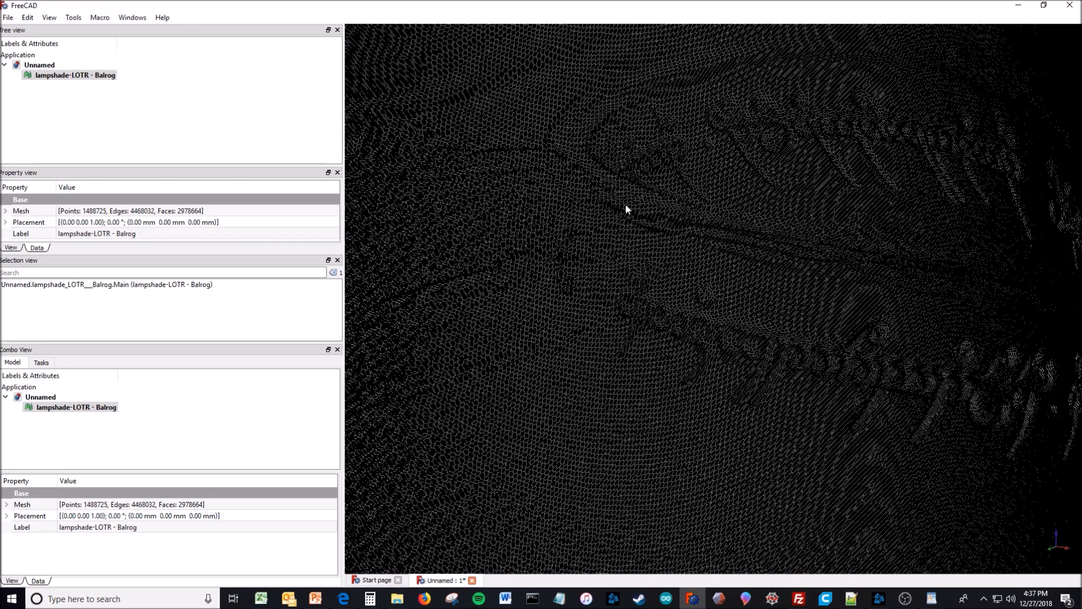
left_click(73, 17)
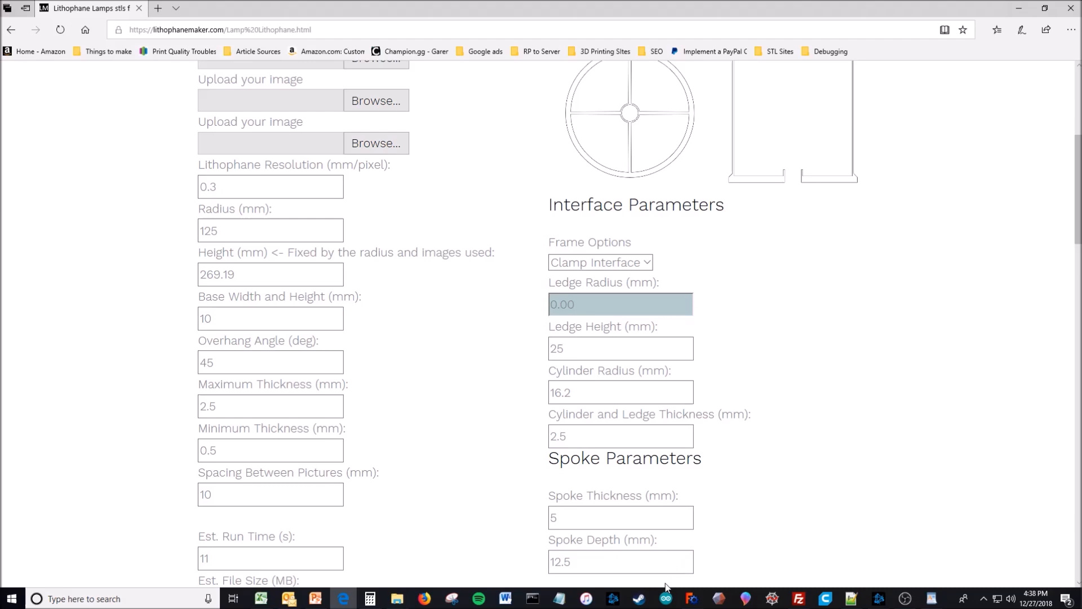
left_click(692, 599)
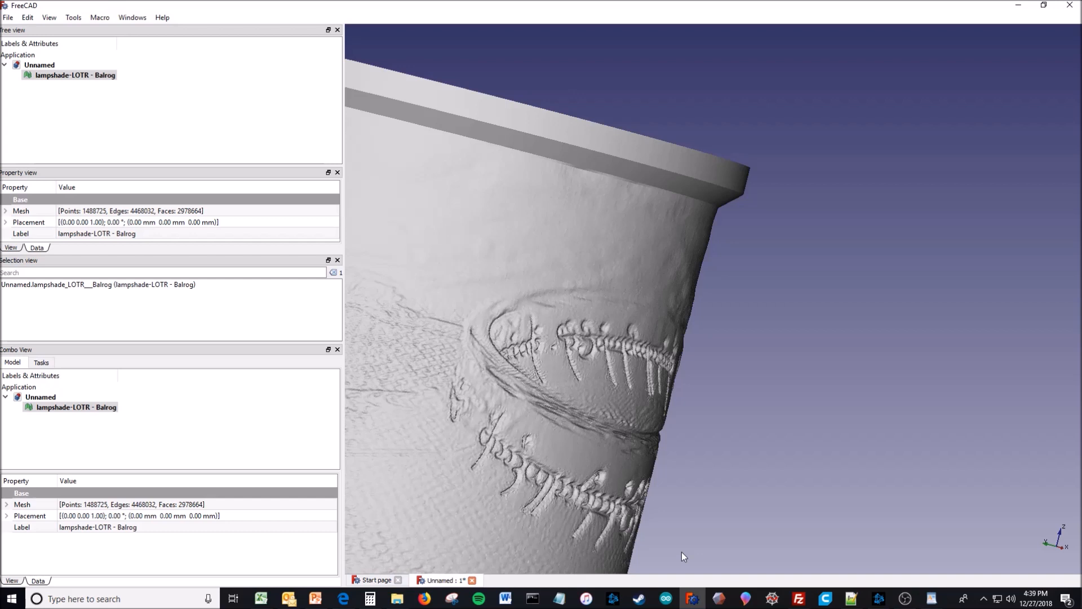
left_click(343, 599)
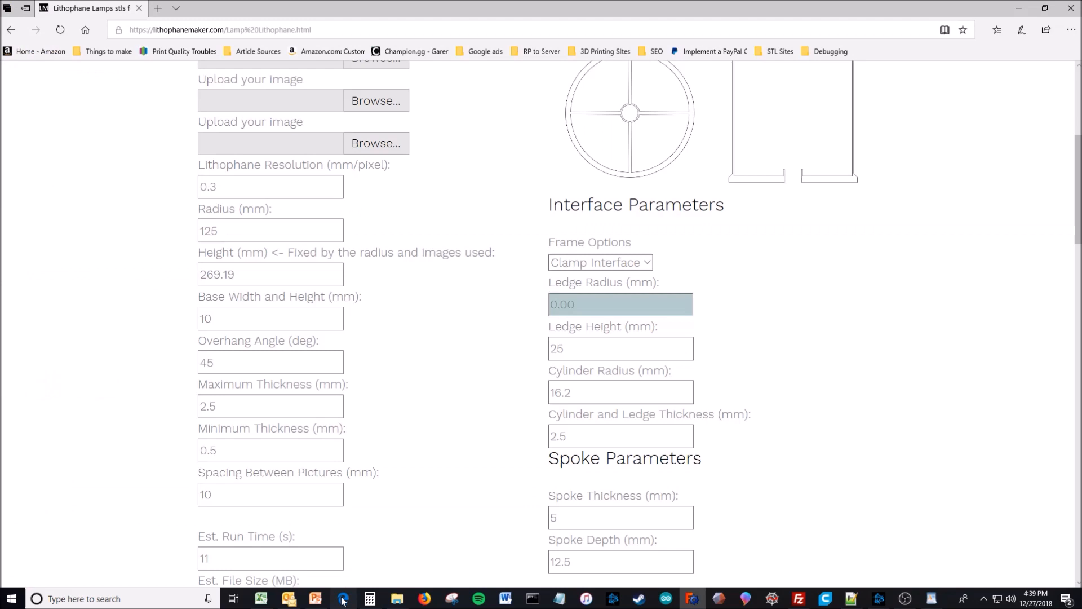
Set maximum thickness to 2.8 mm, recalculating height to 268.59 mm, and select minimum thickness
left_click(270, 406)
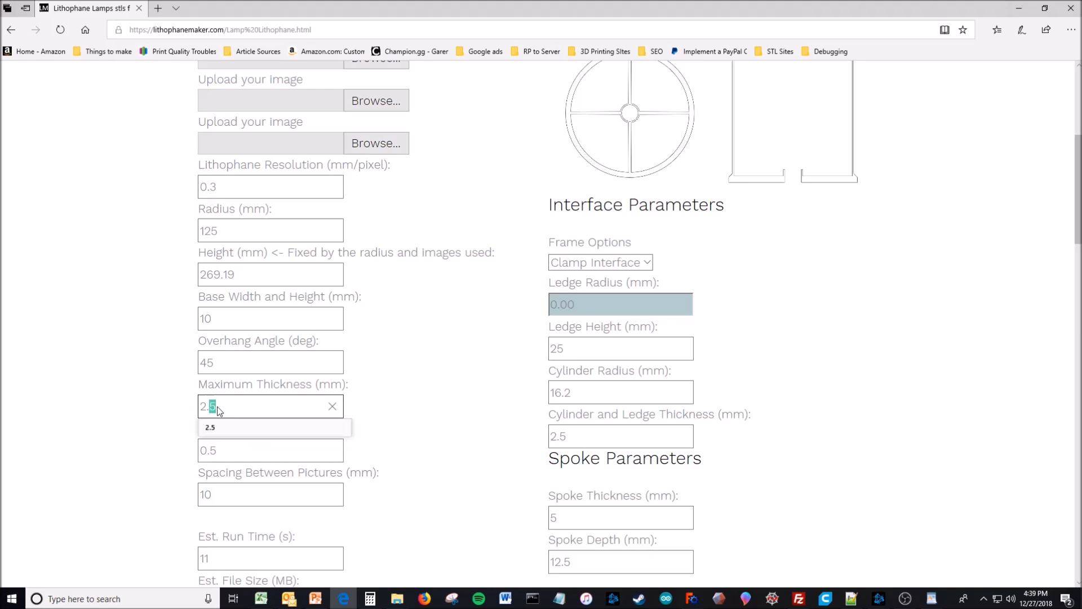
type("2.8")
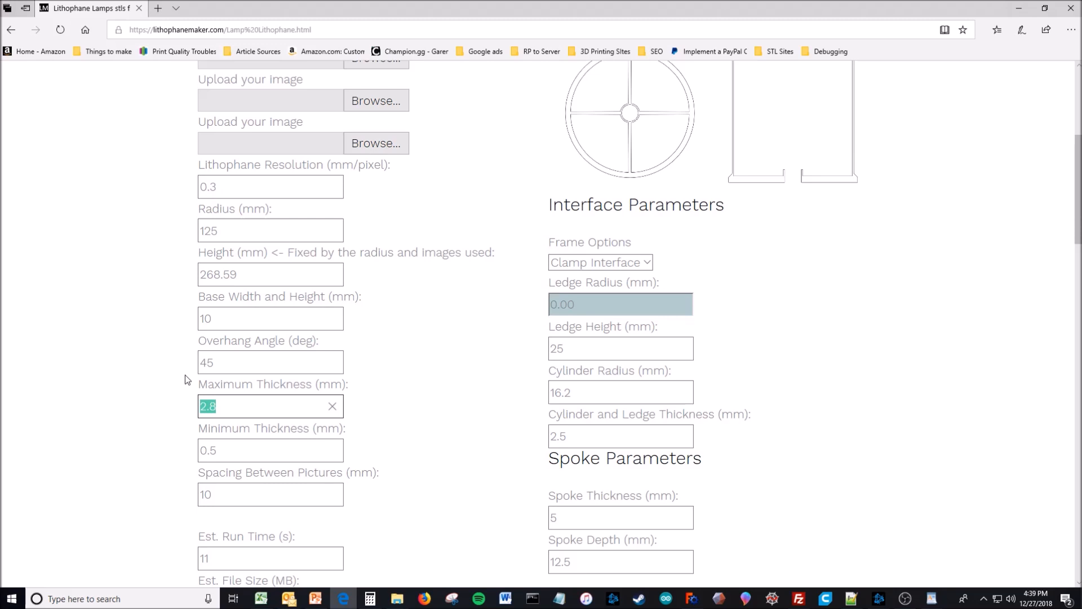
mouse_move(194, 379)
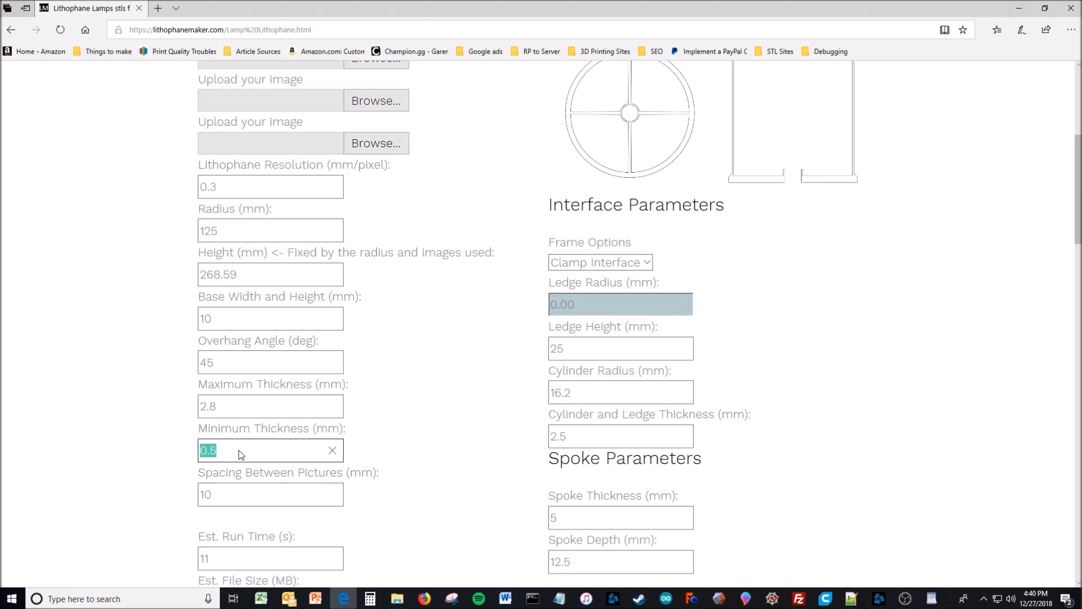
left_click(270, 450)
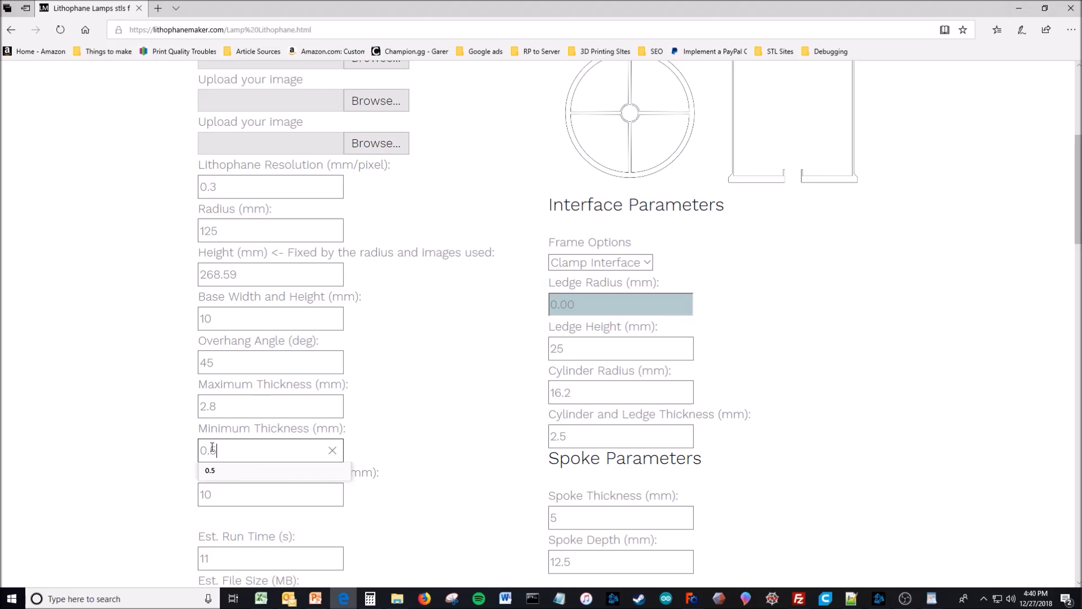
scroll("down", 3)
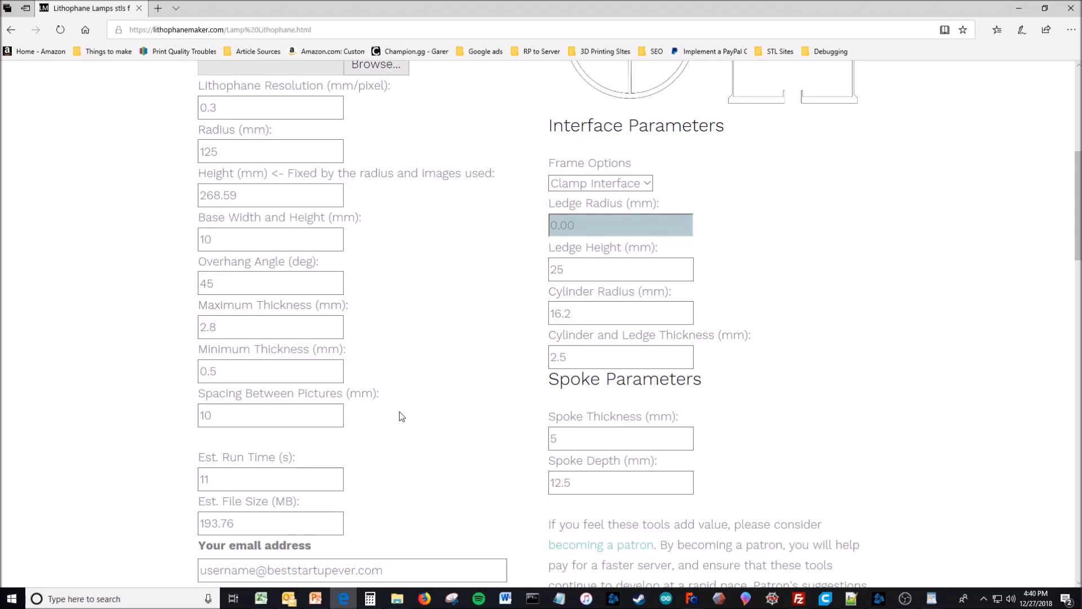
scroll("down", 3)
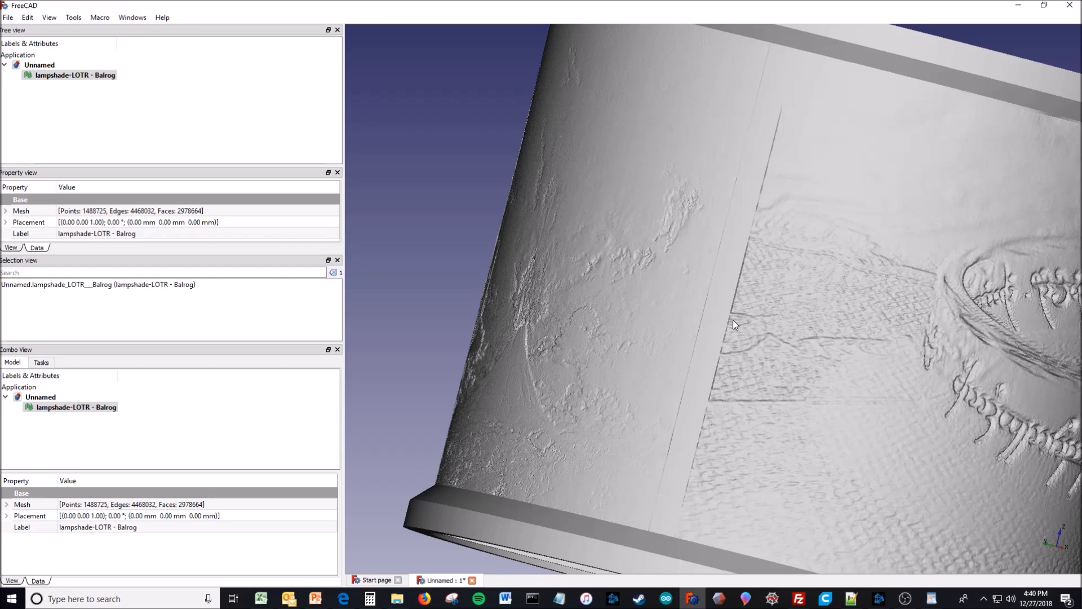
Bring back the lamp form, keeping 2.8 mm max, 0.5 mm min thickness and Clamp Interface
left_click(343, 599)
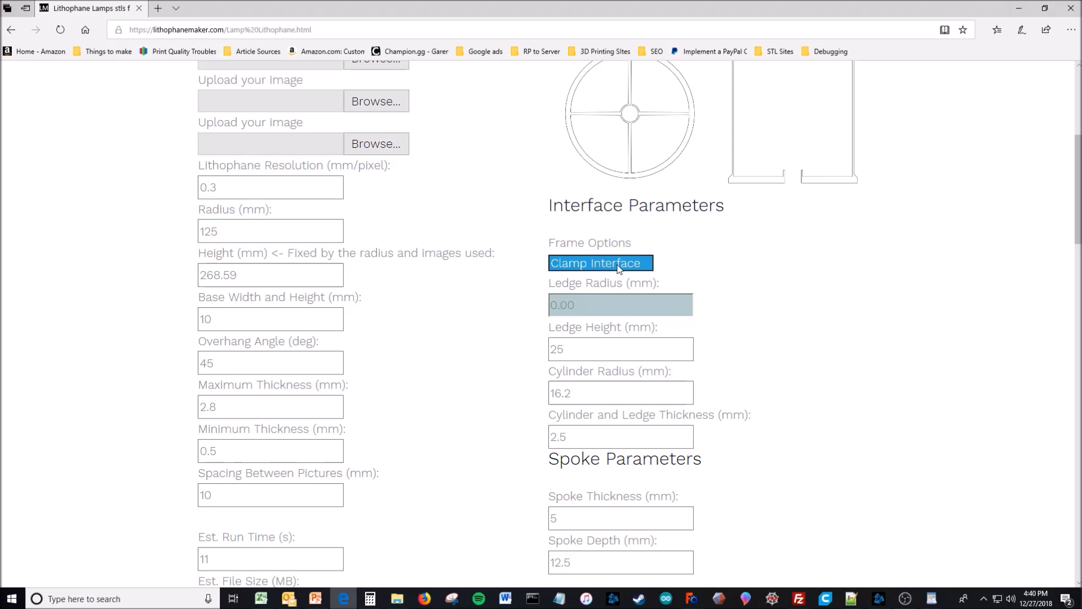
Switch the frame option to Ledge Interface (13.80 mm ledge radius) and view the steps slide
left_click(599, 263)
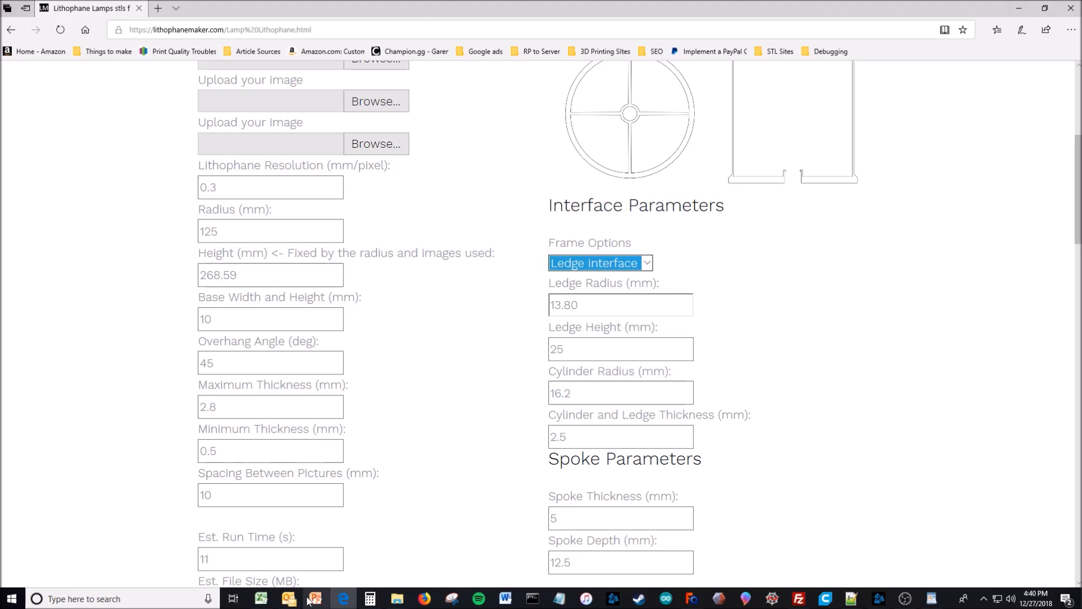
left_click(315, 599)
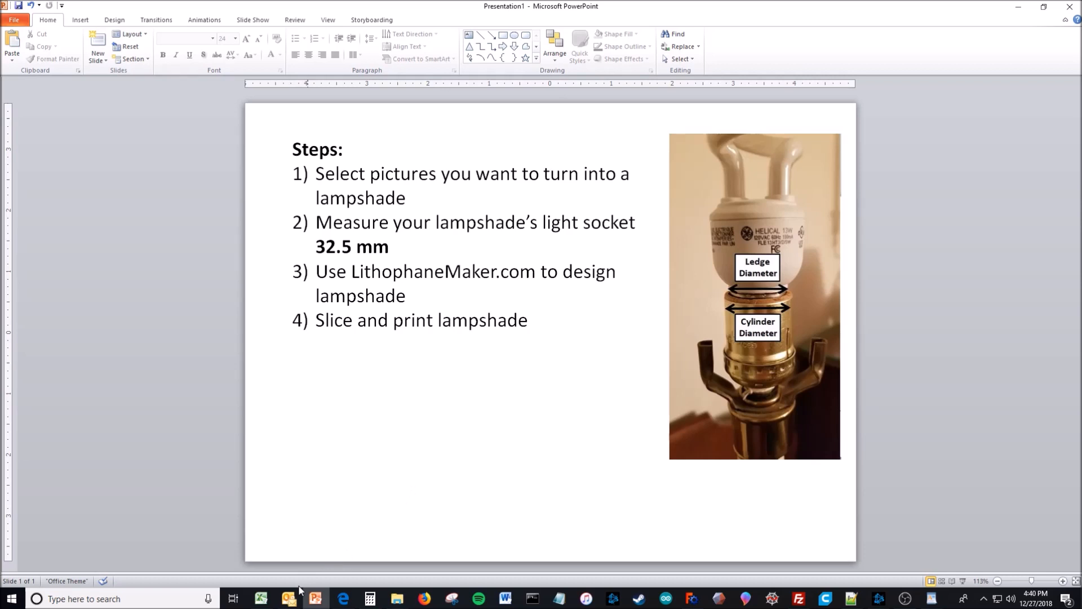
Show the lampshade steps slide in PowerPoint, then return to the lamp design form
left_click(344, 598)
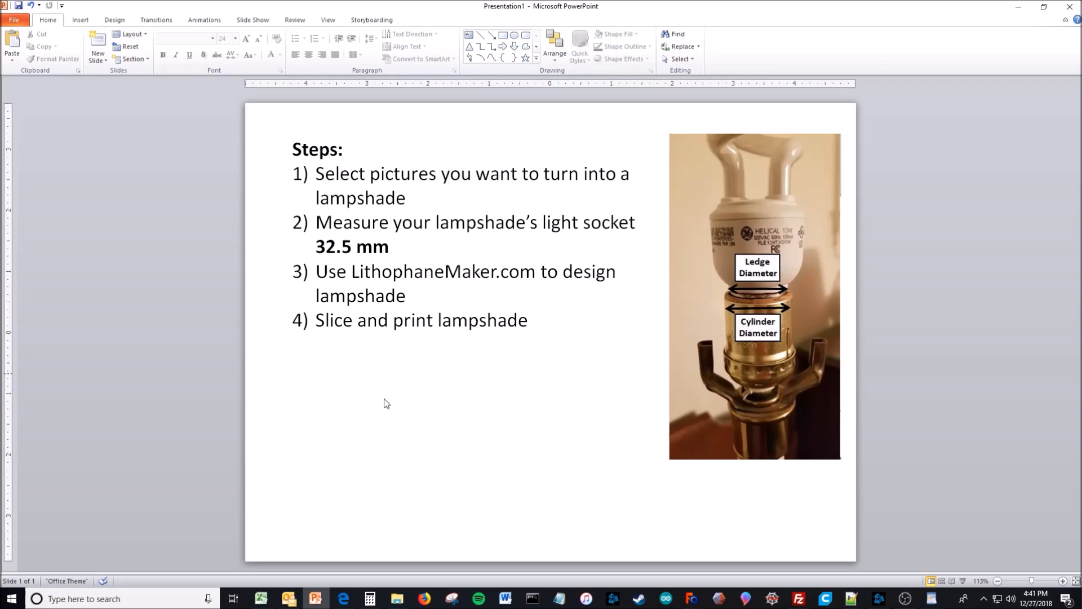
left_click(343, 598)
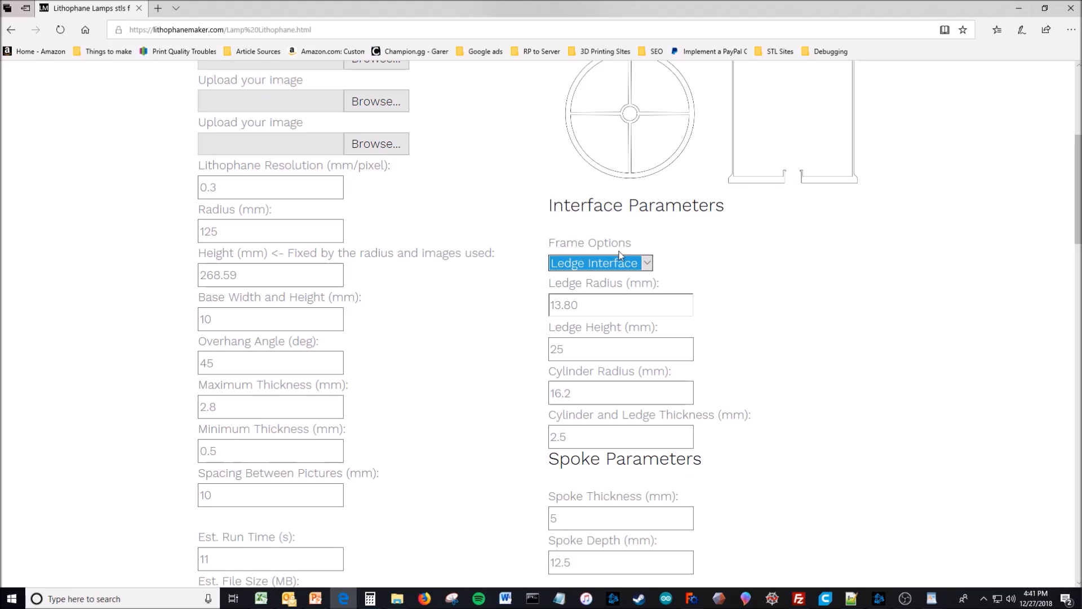
Switch Frame Options to Clamp Interface and scroll to the Interface Parameters Explanation
left_click(599, 263)
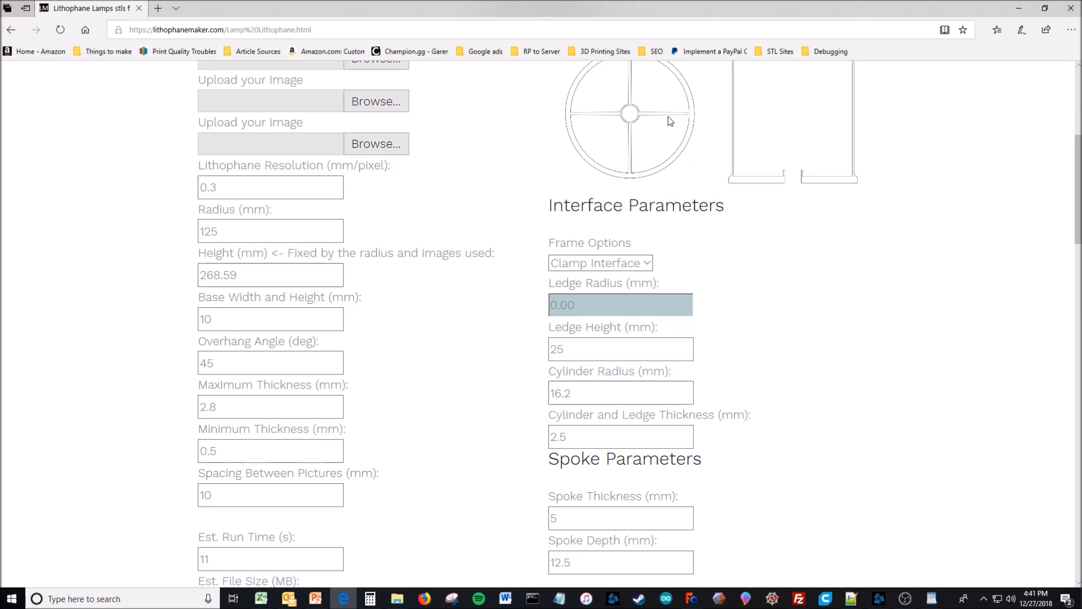
mouse_move(787, 274)
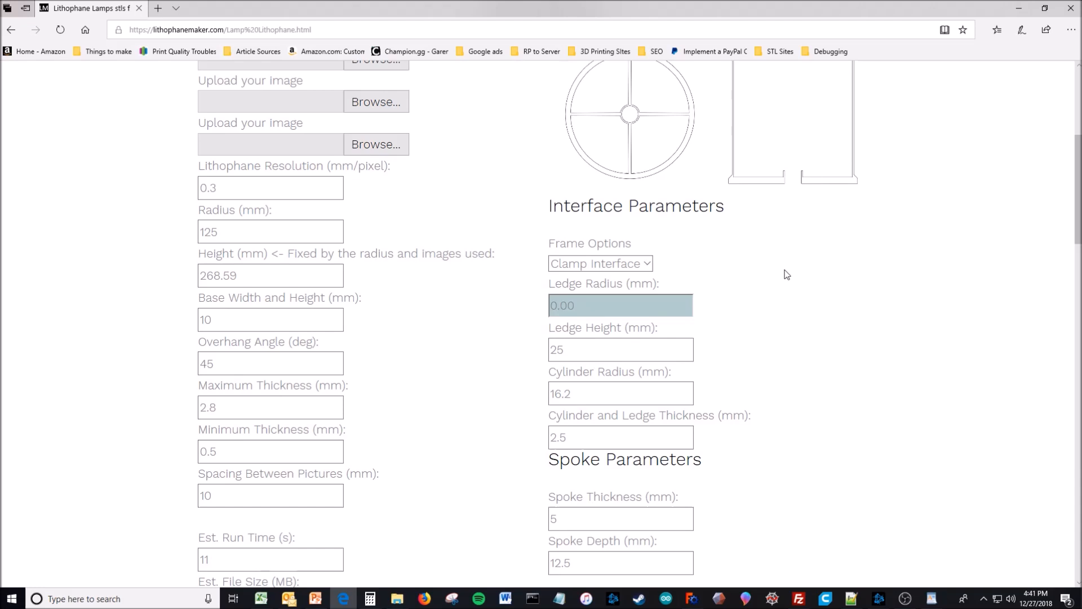
scroll("down", 3)
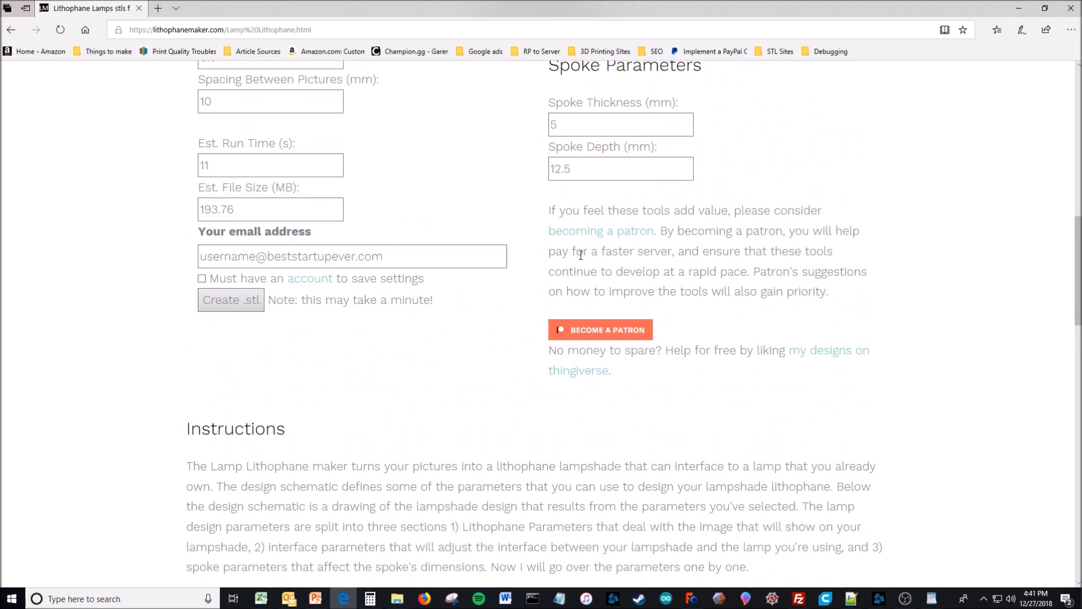
scroll("down", 3)
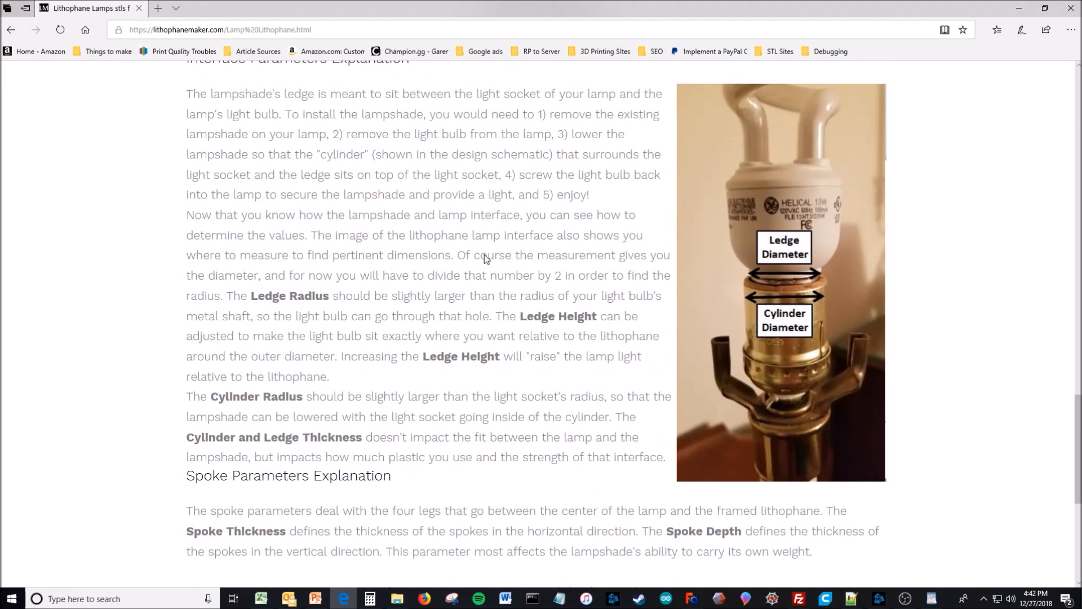